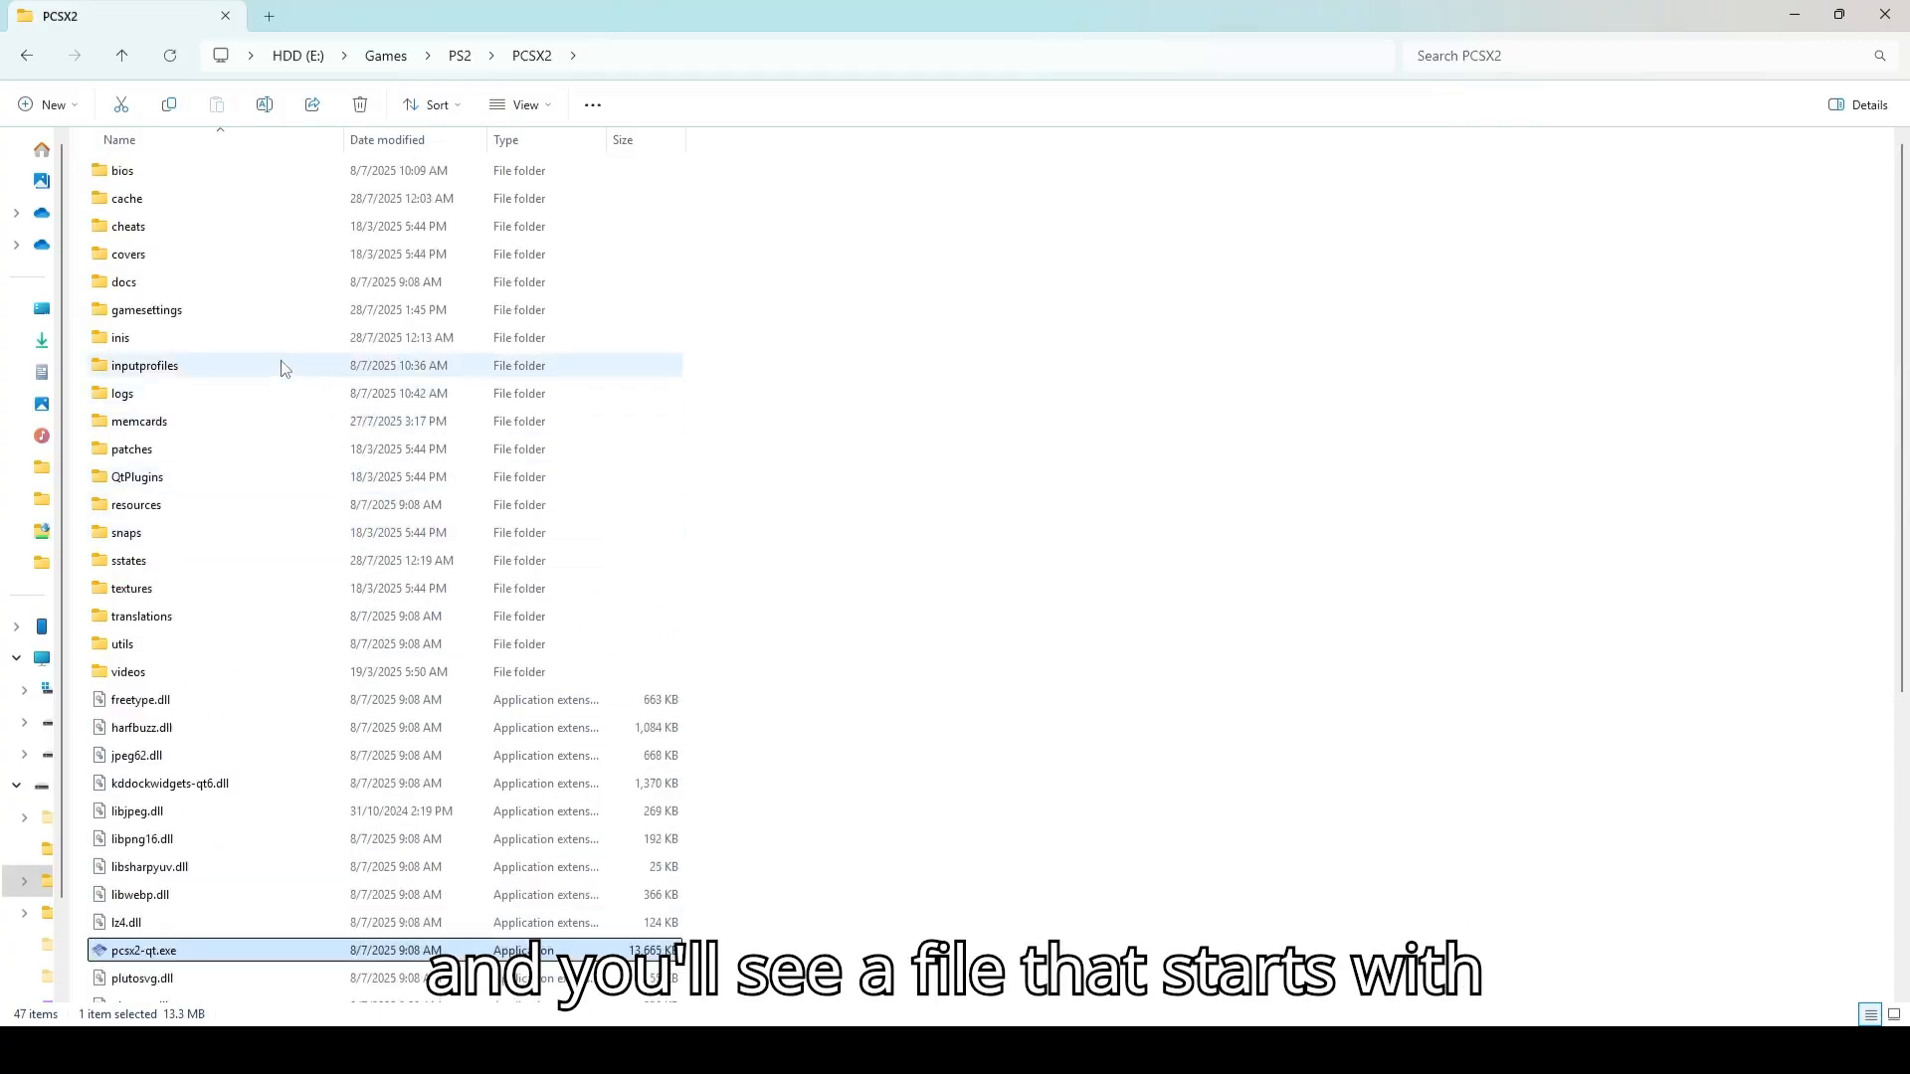
Browse into gamesettings and permanently delete SLUS-21212_08277A9E.ini, confirming the deletion
{"action": "double_click", "coordinate": [145, 310]}
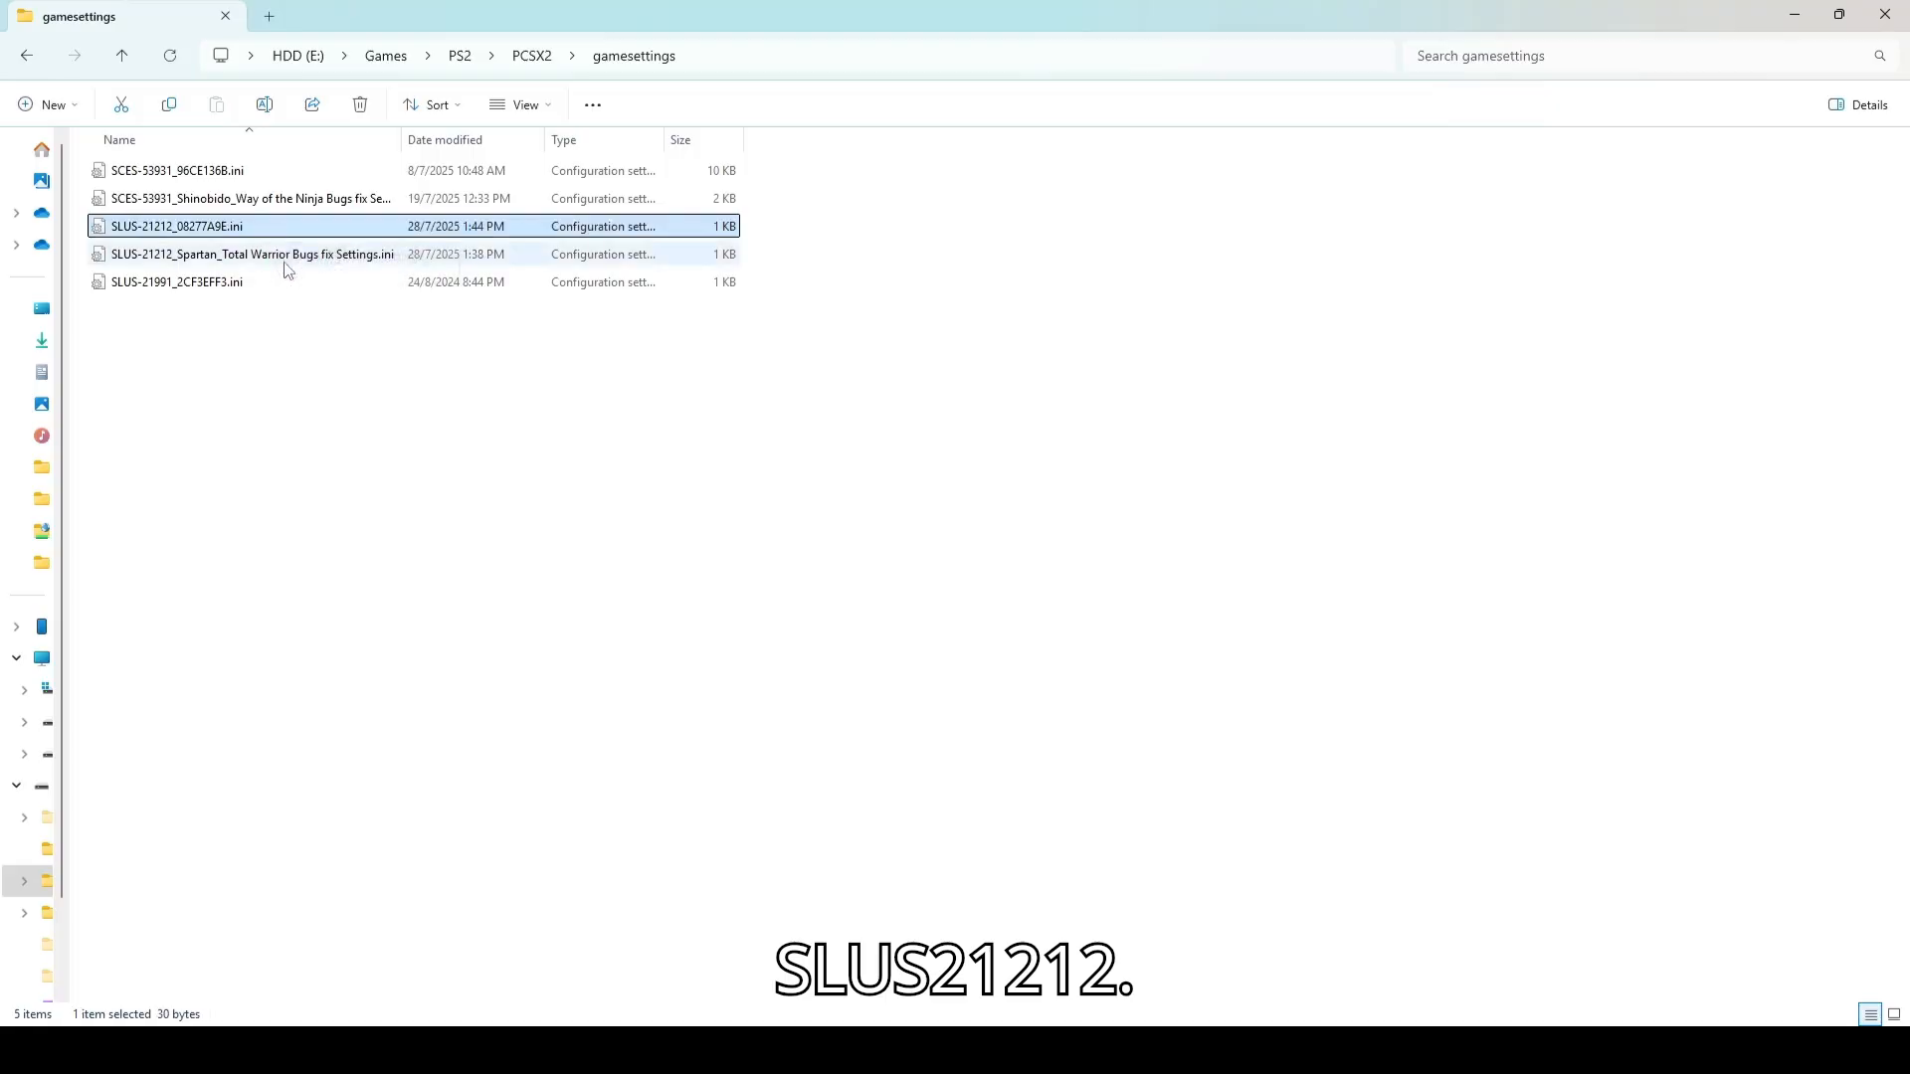
{"action": "key", "text": "F2"}
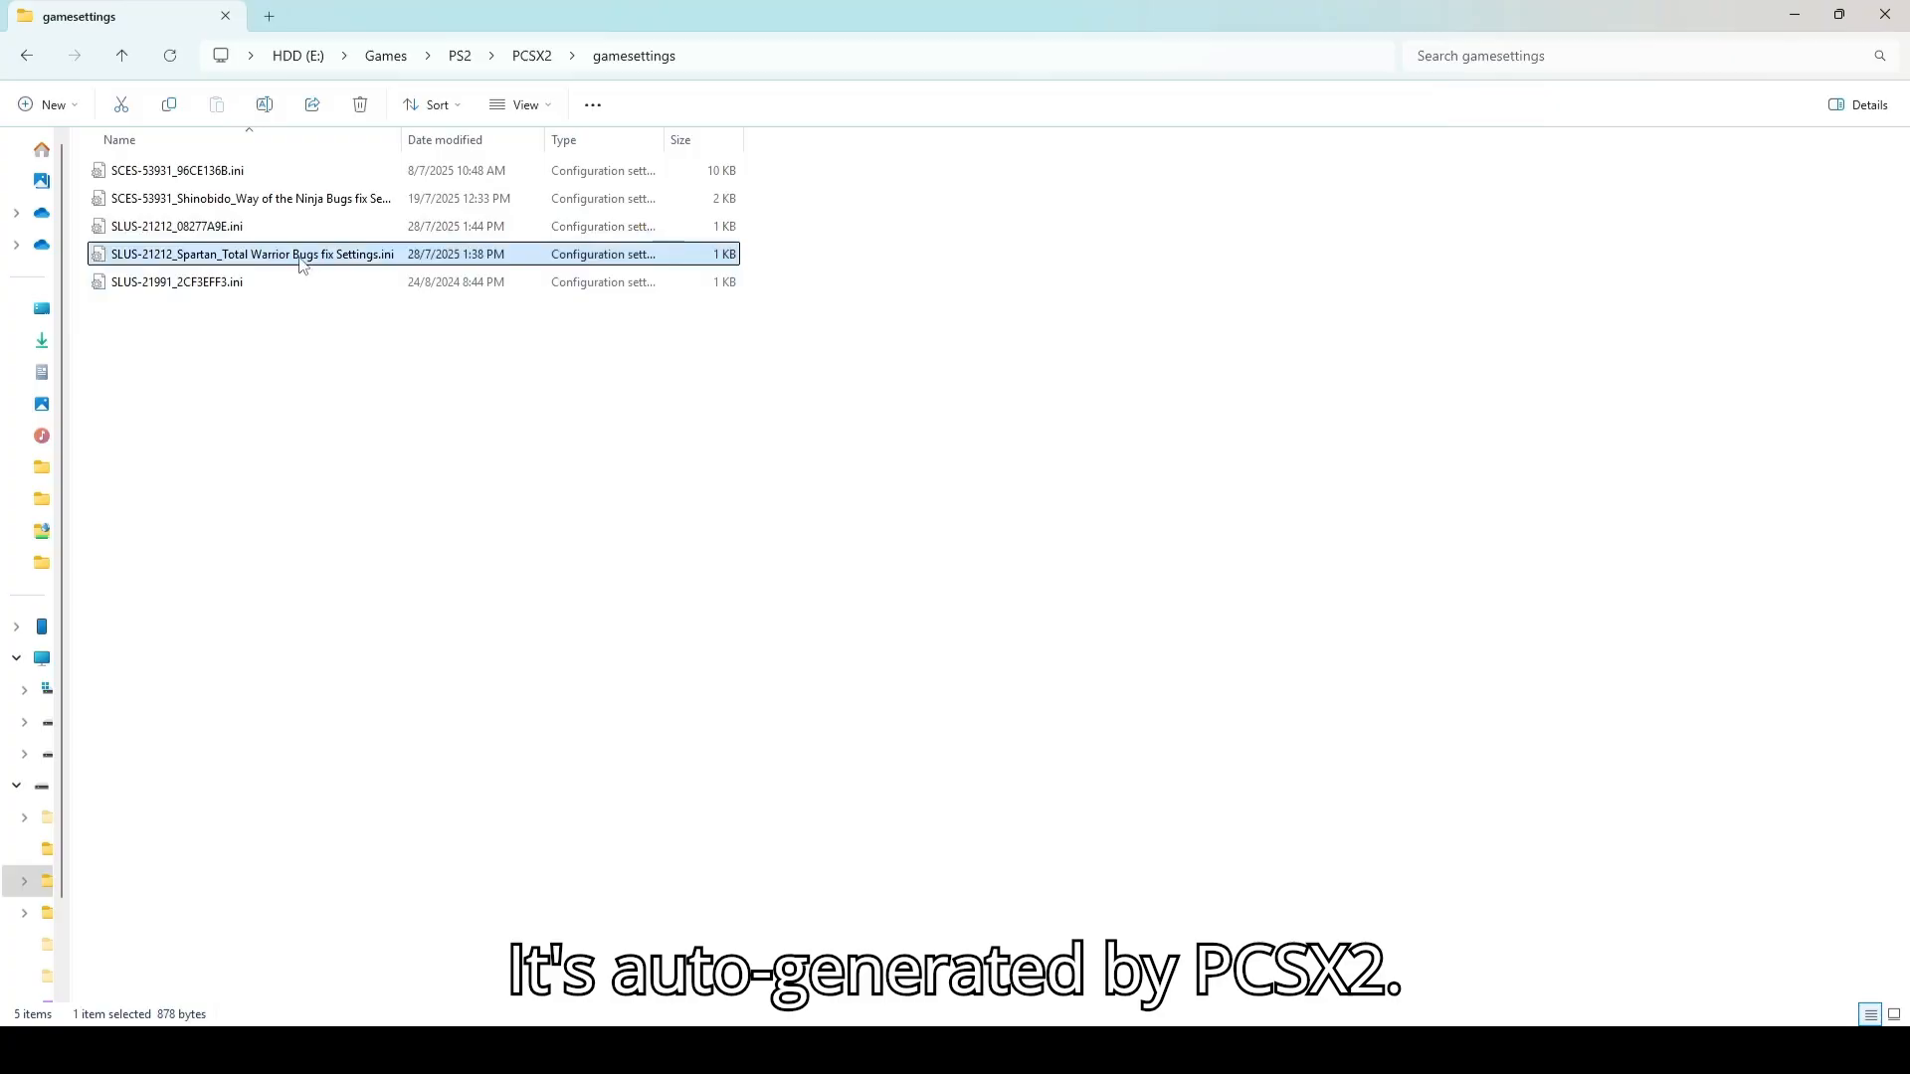
{"action": "left_click", "coordinate": [179, 225]}
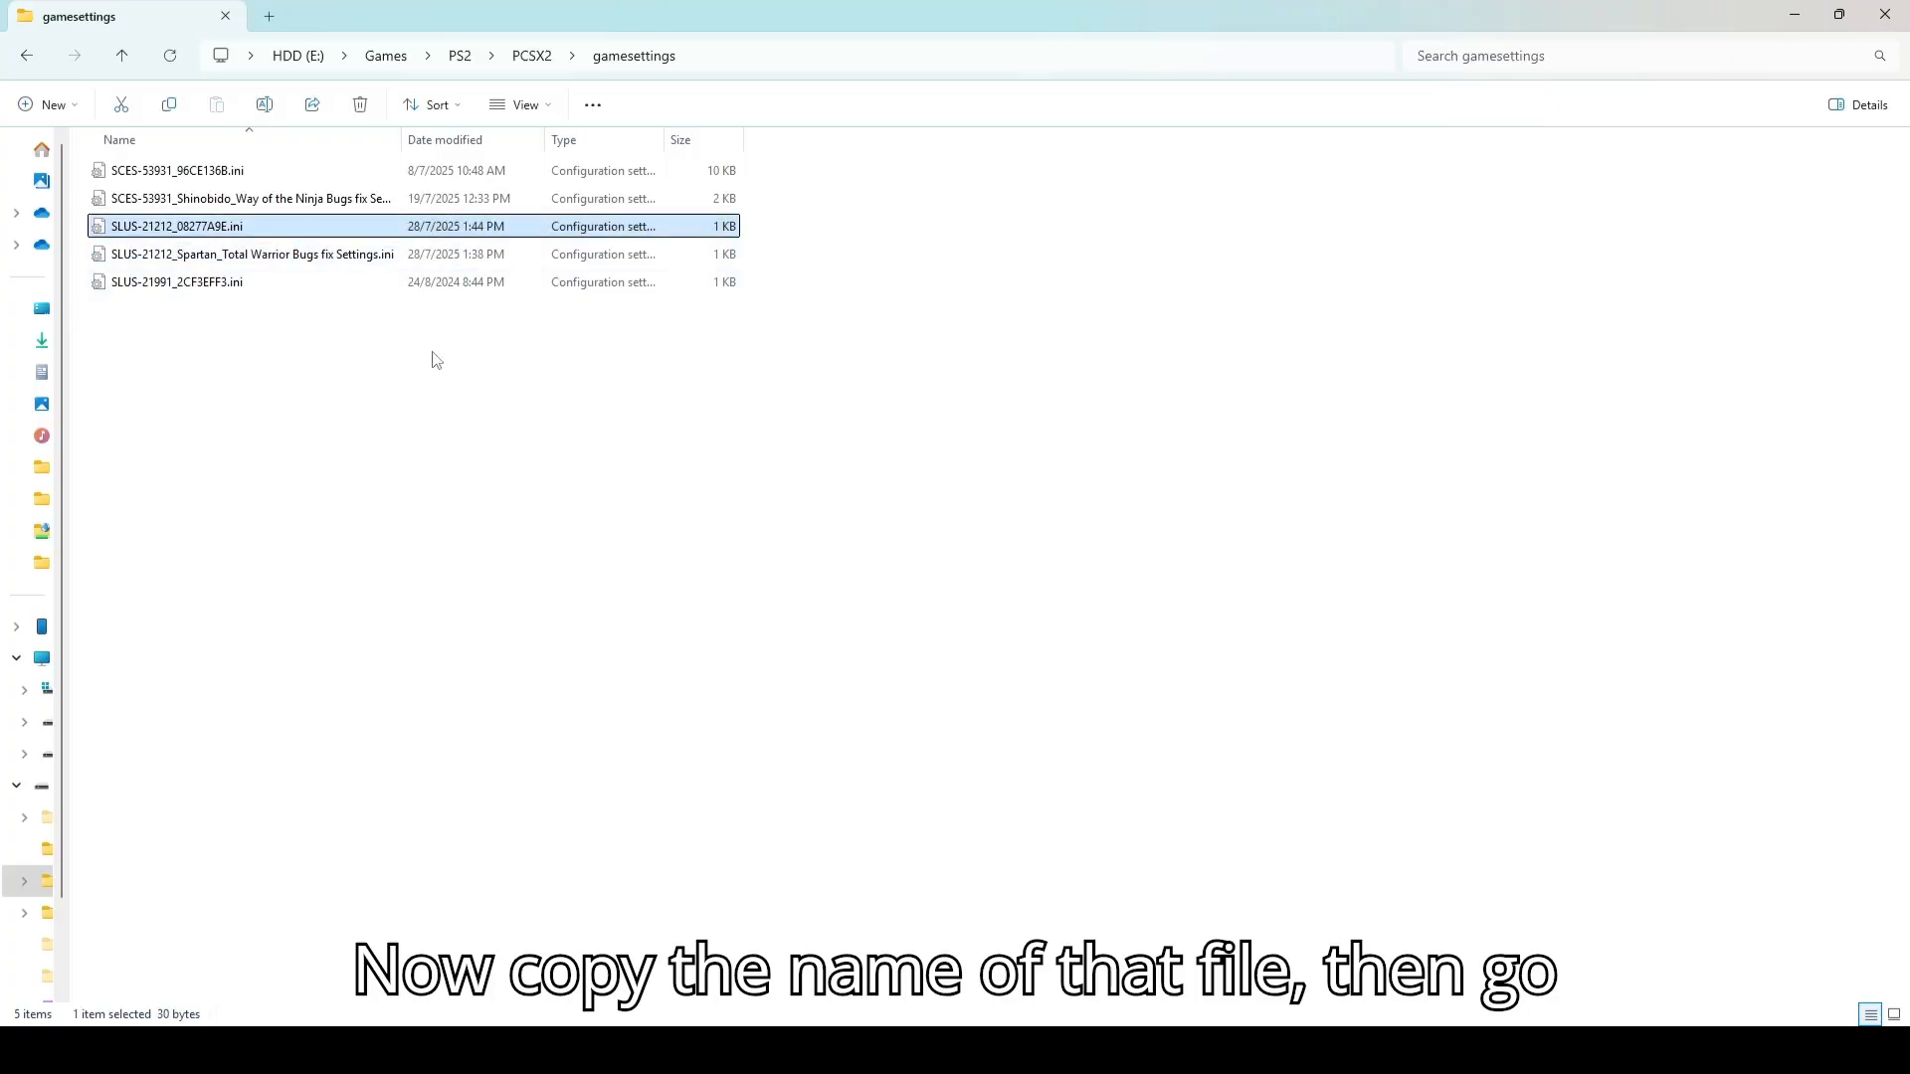
{"action": "key", "text": "Delete"}
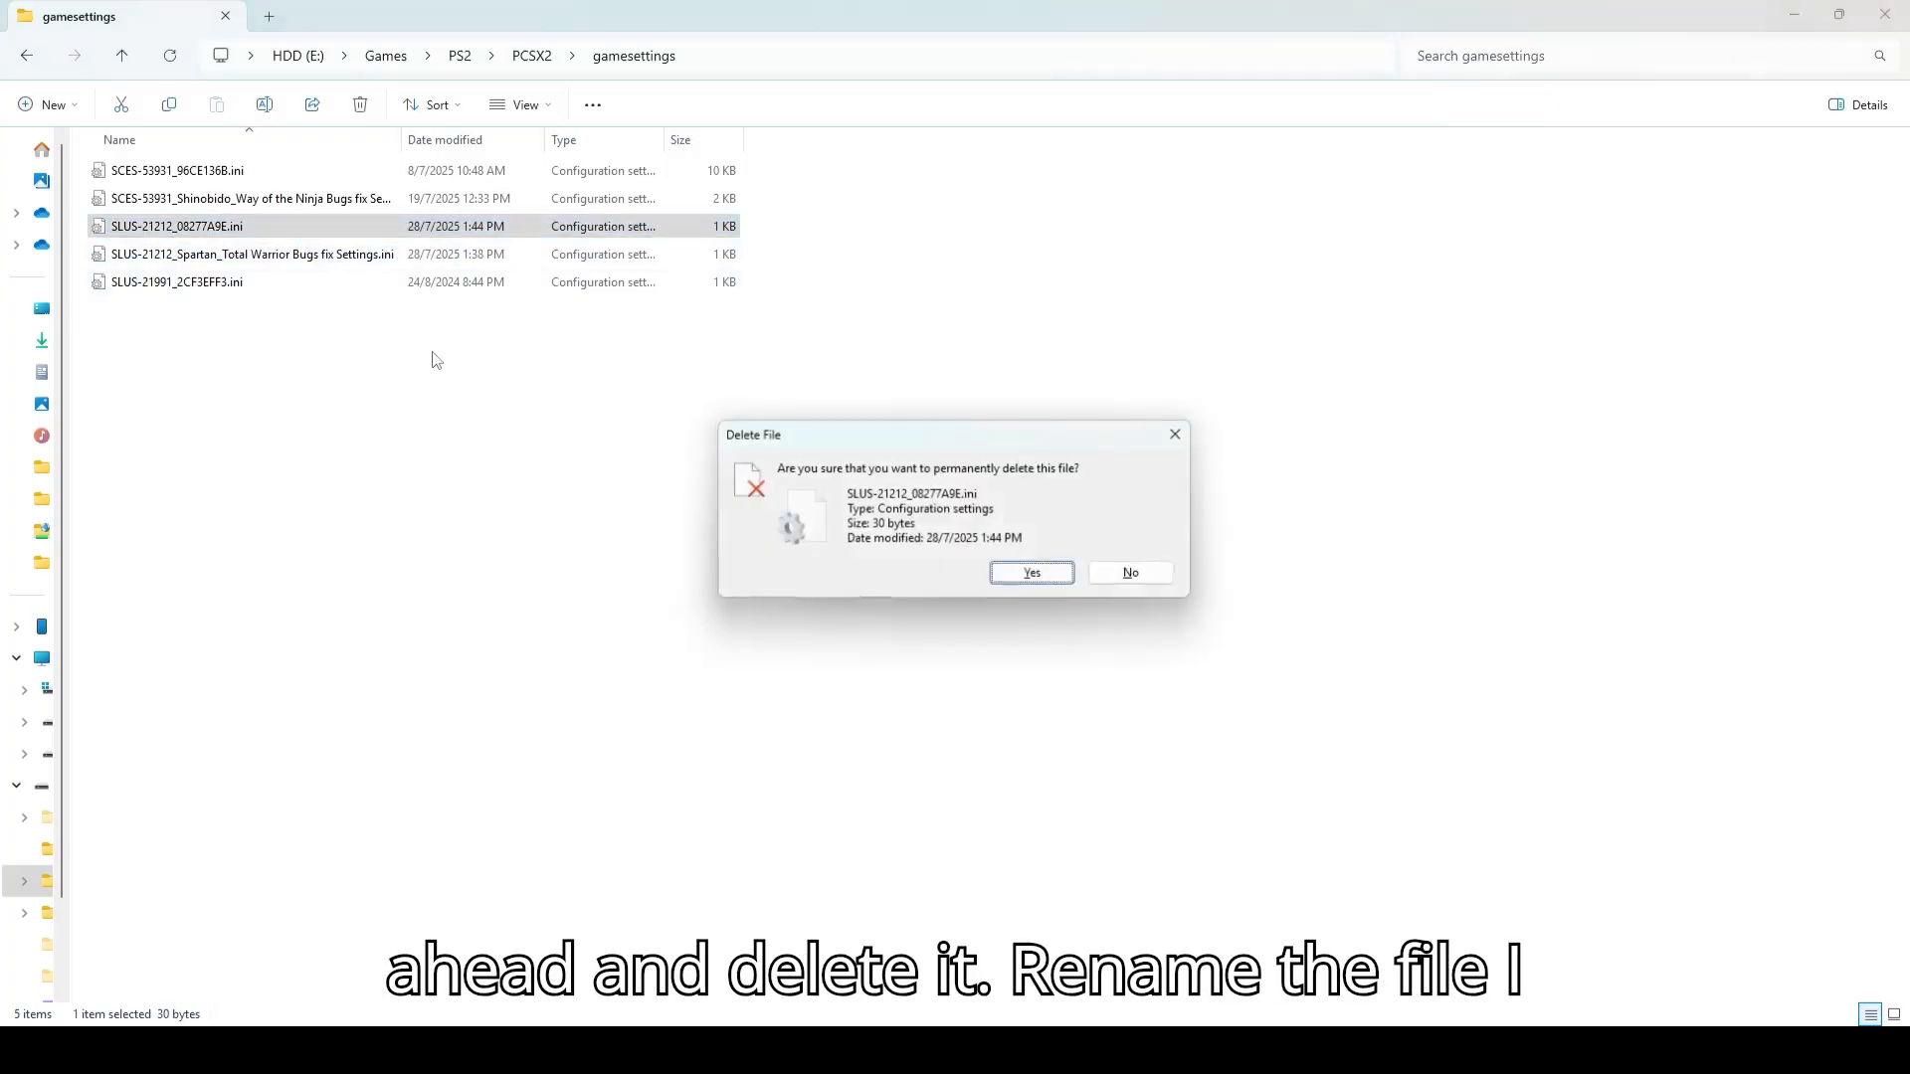
{"action": "left_click", "coordinate": [1031, 572]}
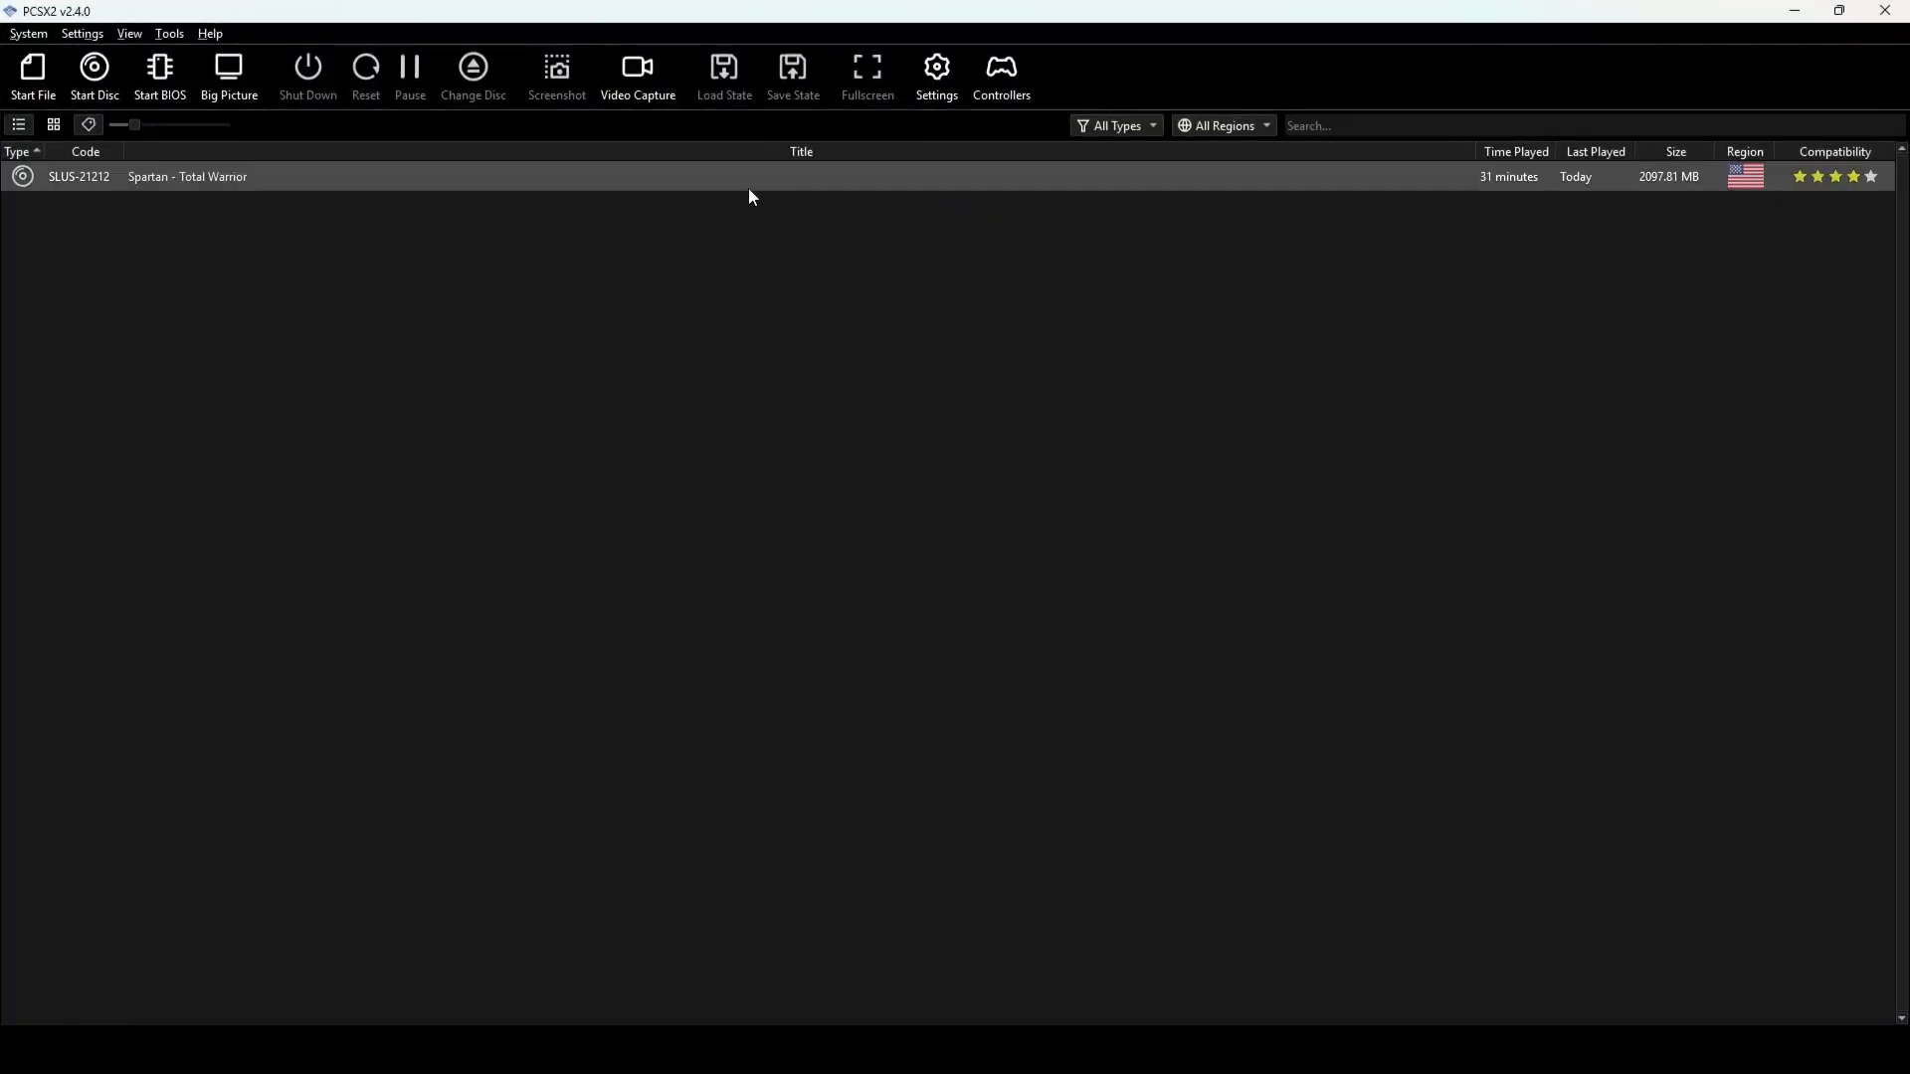
Uncheck Start Fullscreen in Spartan: Total Warrior's Interface properties, then view Emulation settings
{"action": "double_click", "coordinate": [187, 176]}
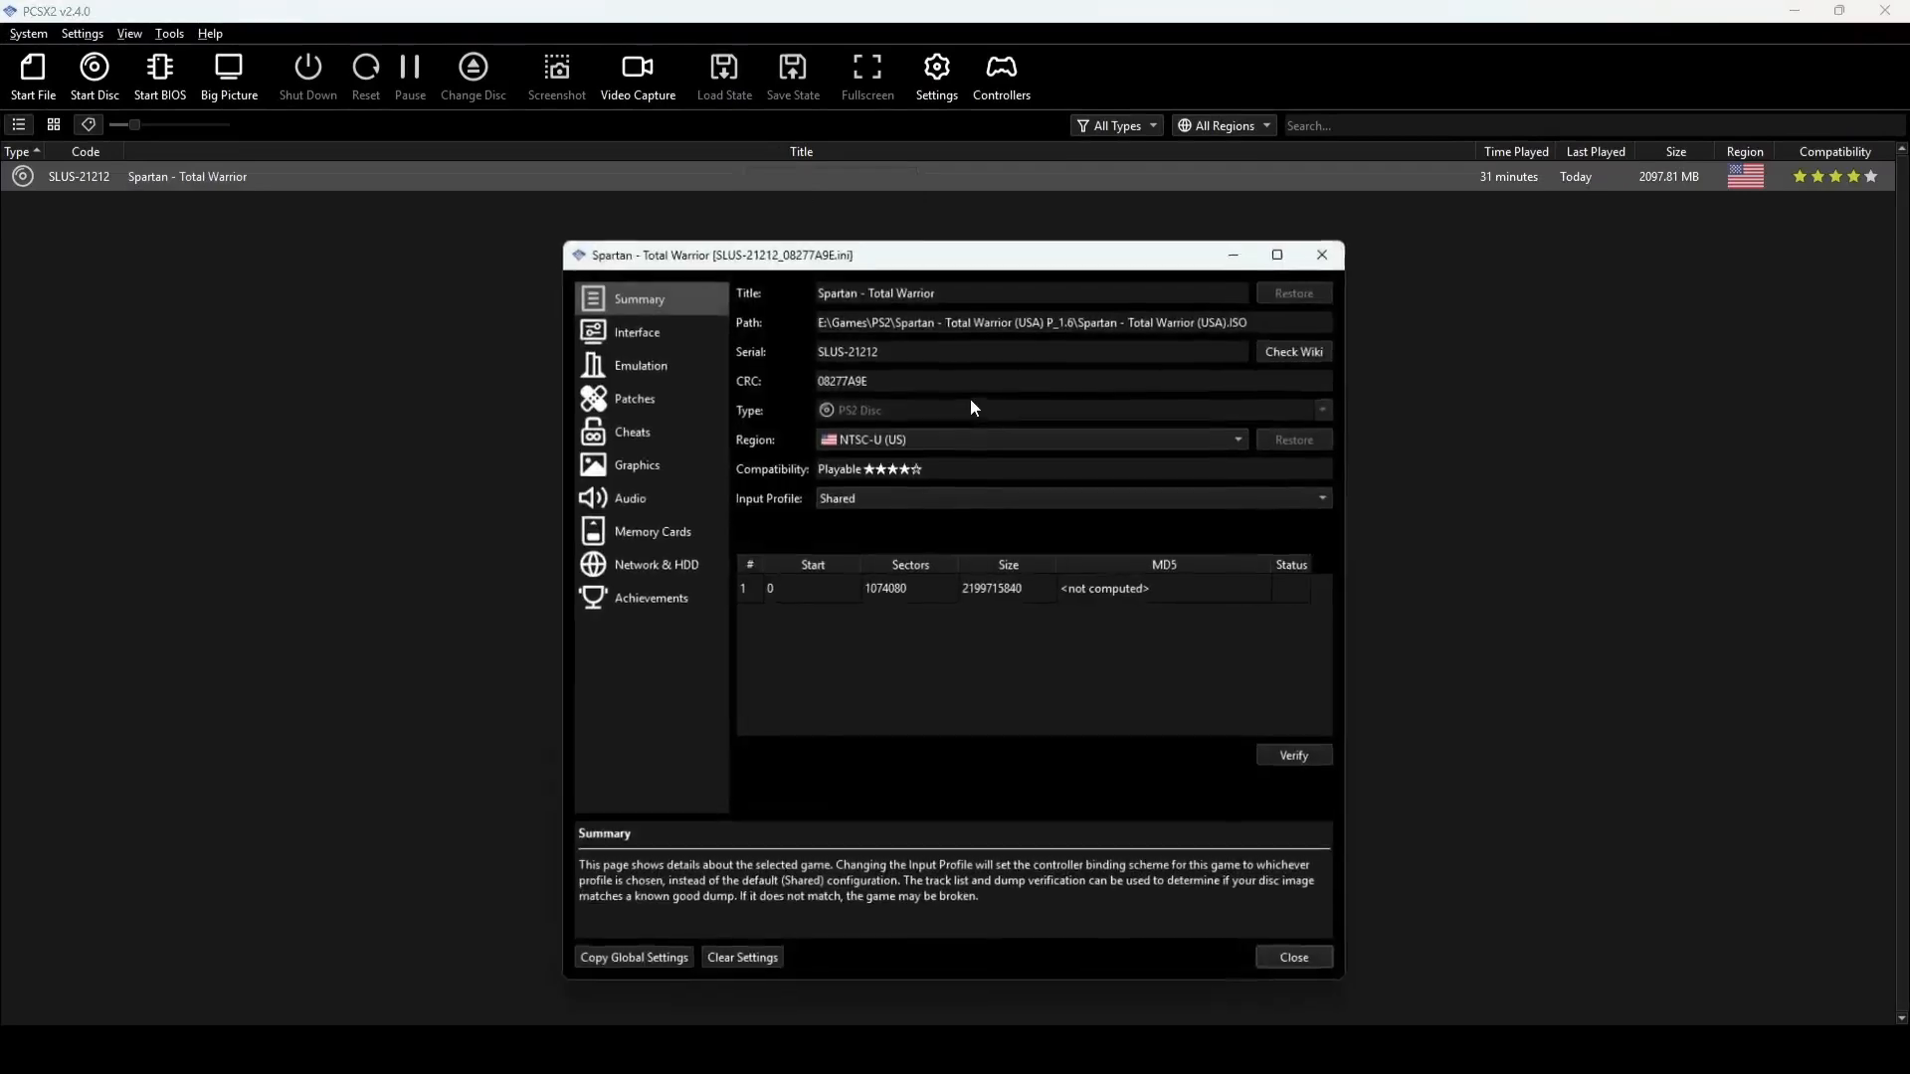
{"action": "left_click", "coordinate": [636, 332]}
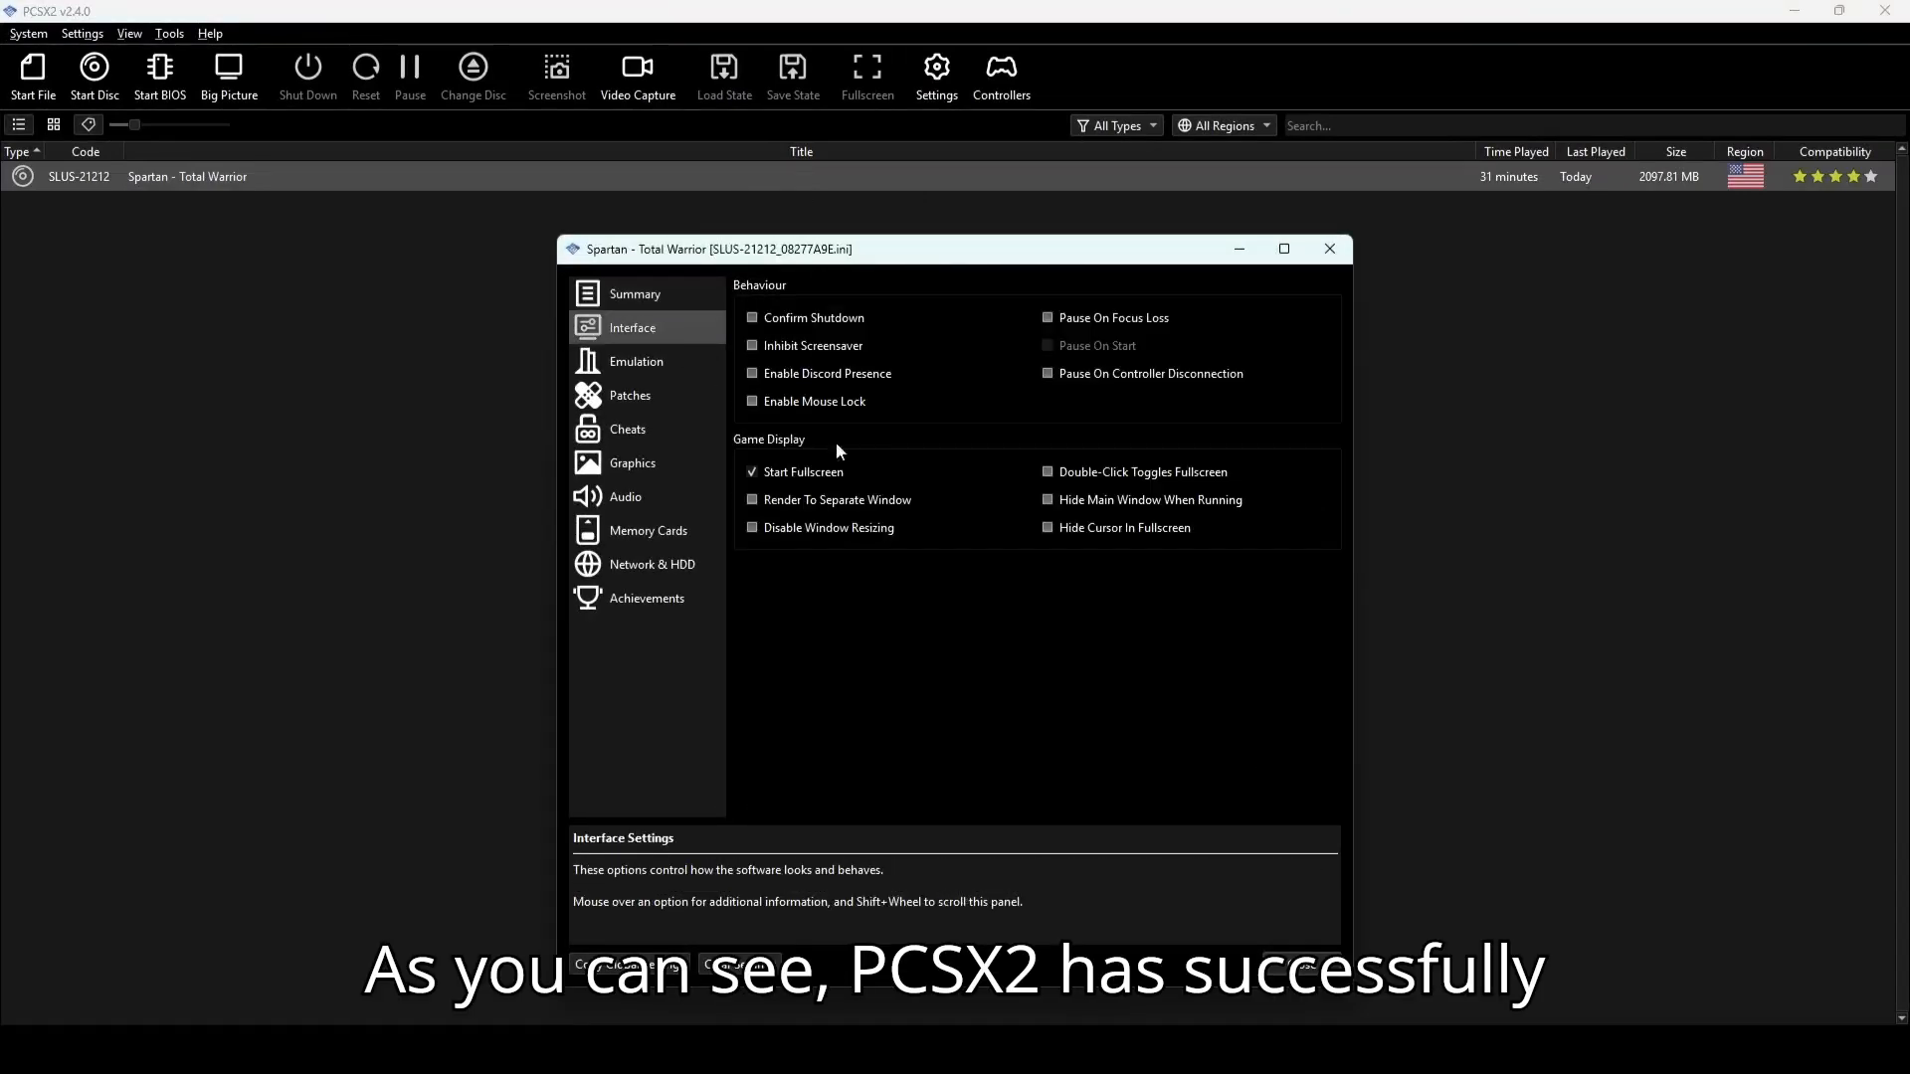
{"action": "left_click", "coordinate": [751, 472]}
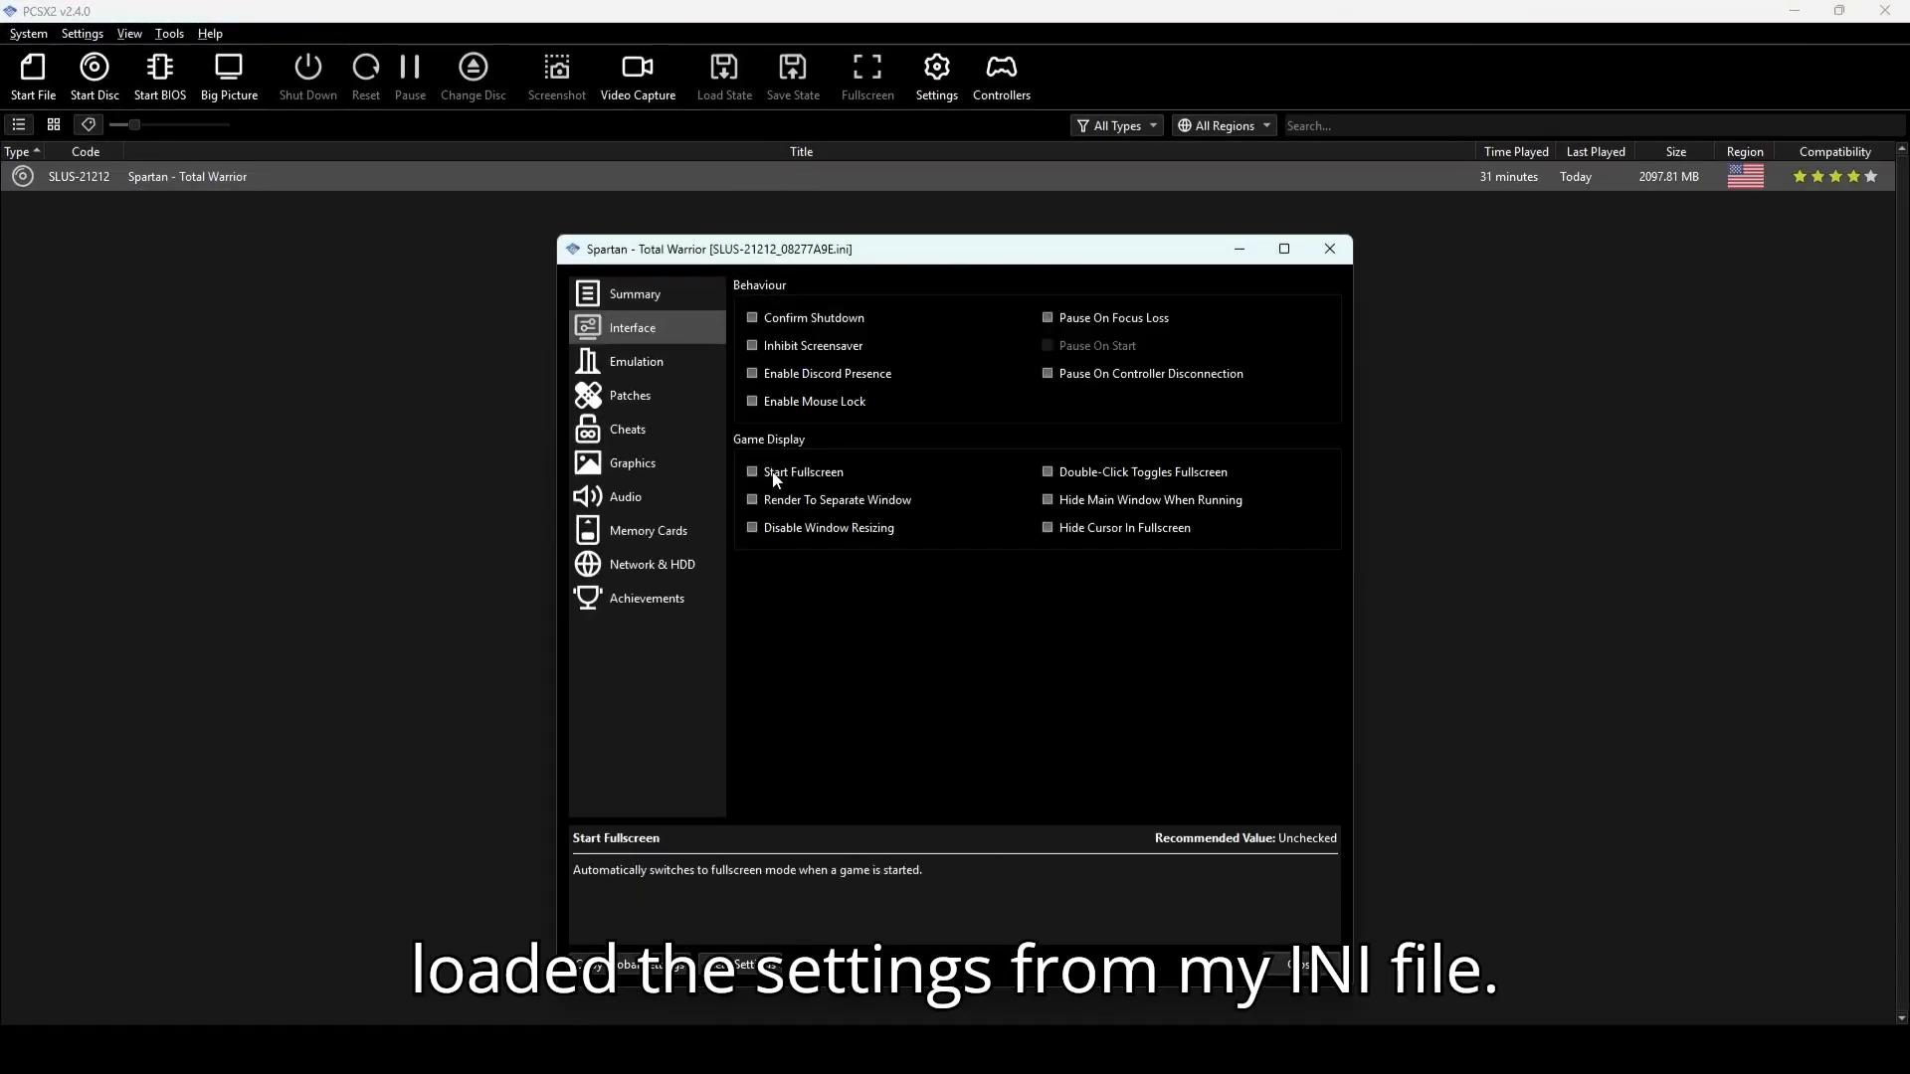
{"action": "left_click", "coordinate": [636, 361]}
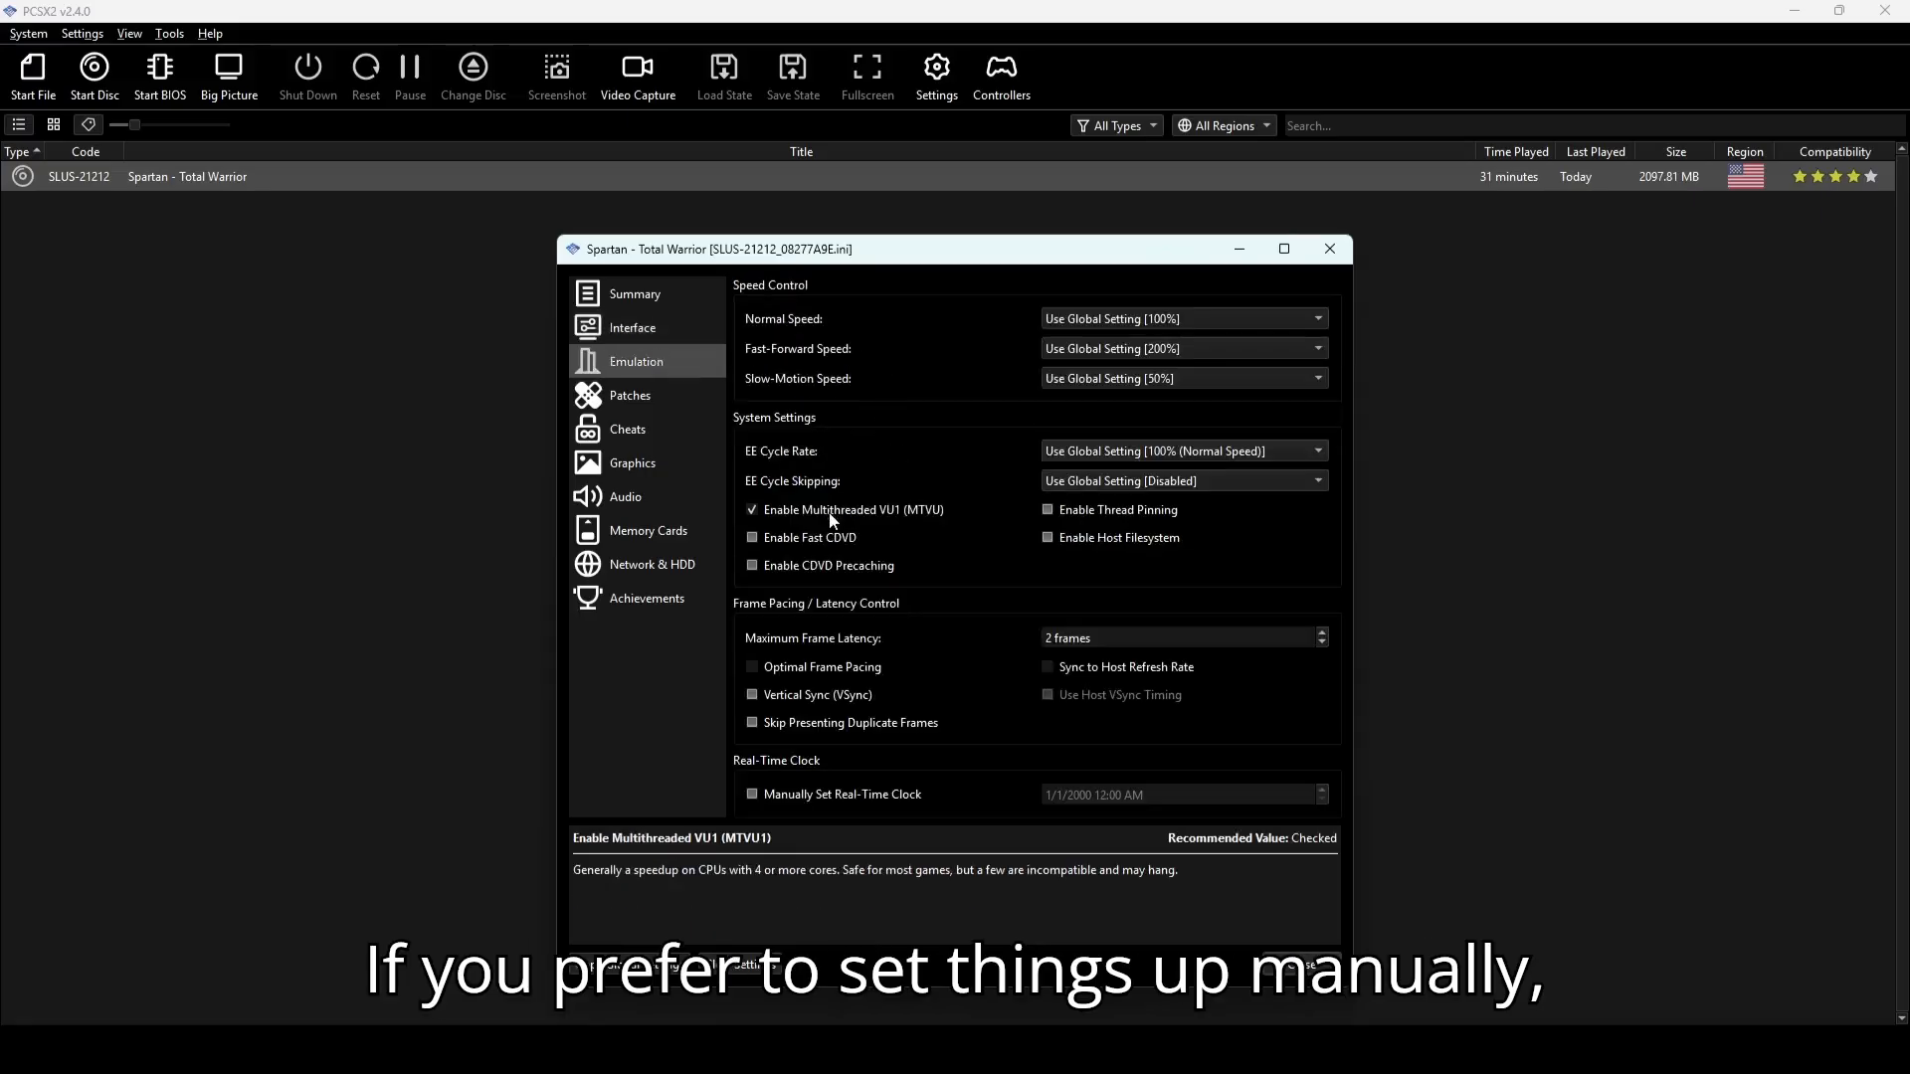
Review the widescreen patch, then view Display settings showing Direct3D 11 and 16:9
{"action": "left_click", "coordinate": [630, 395]}
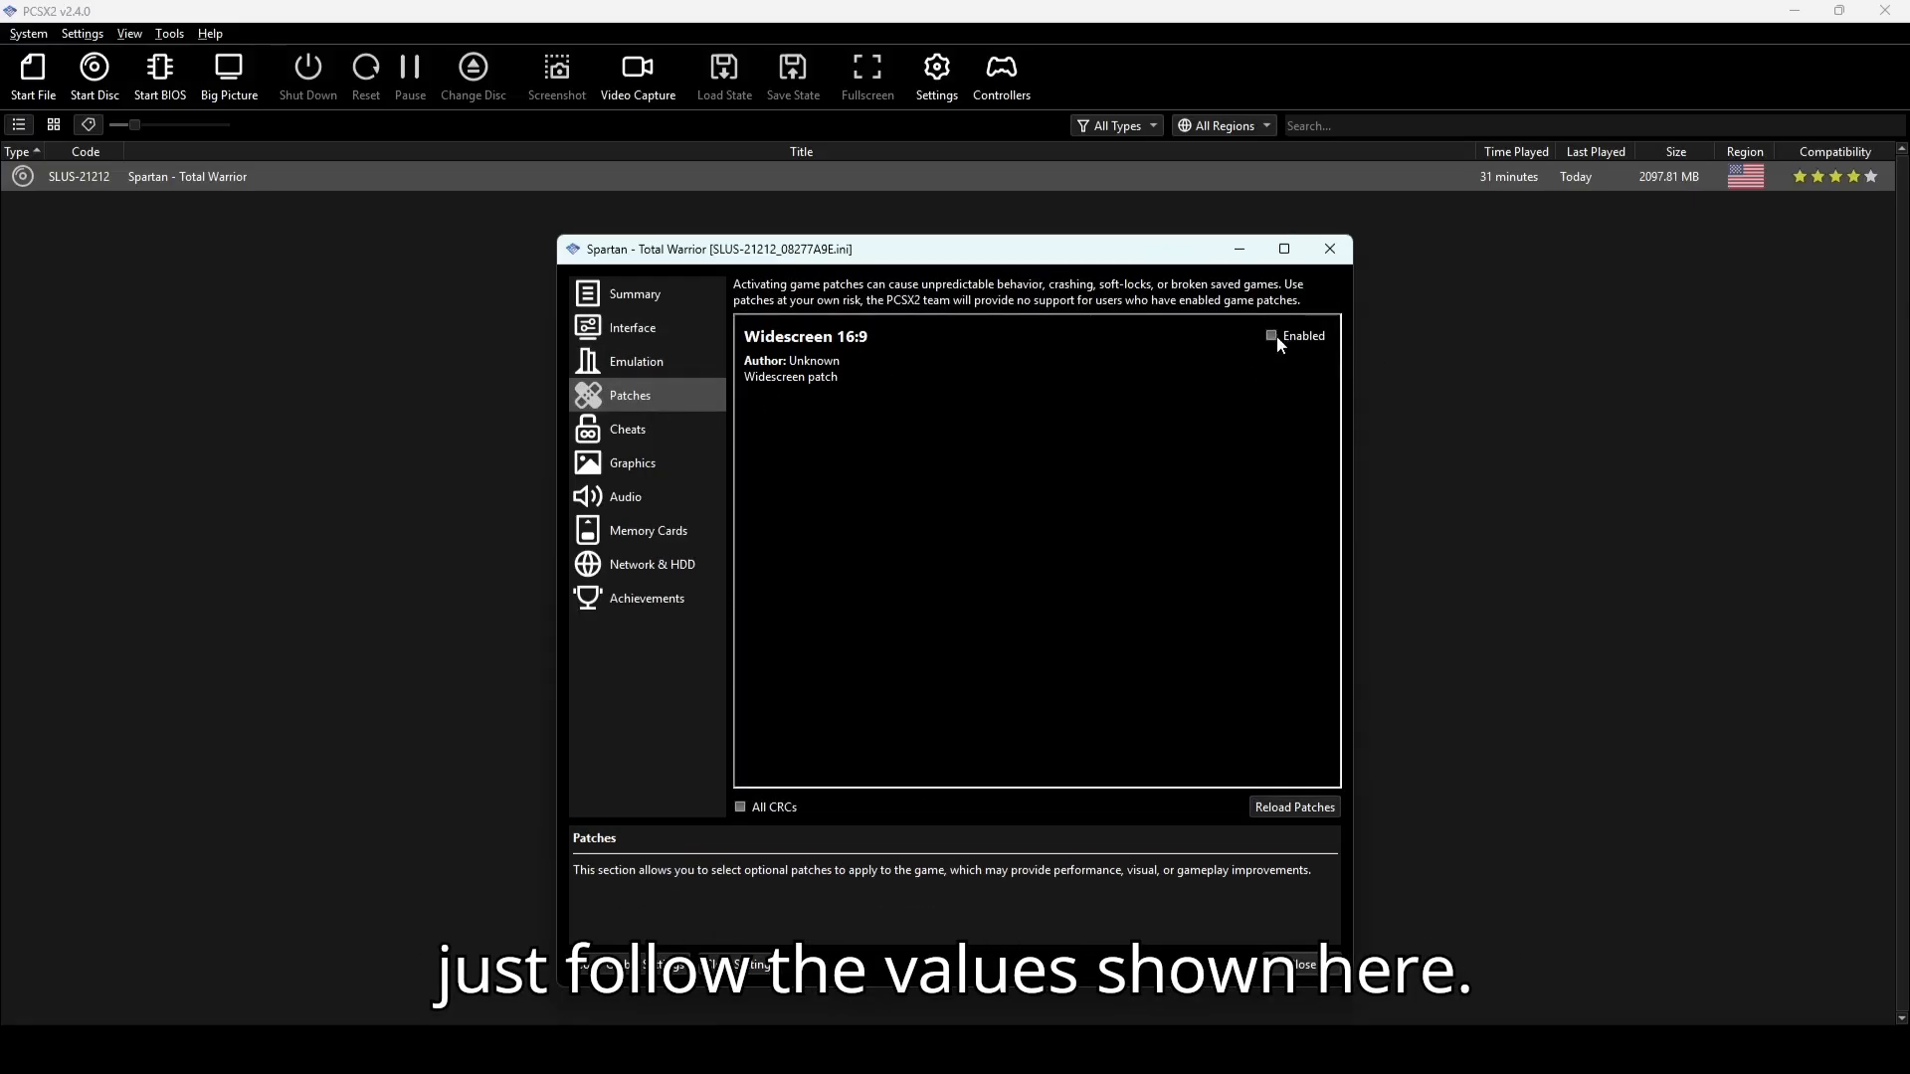
{"action": "left_click", "coordinate": [633, 463]}
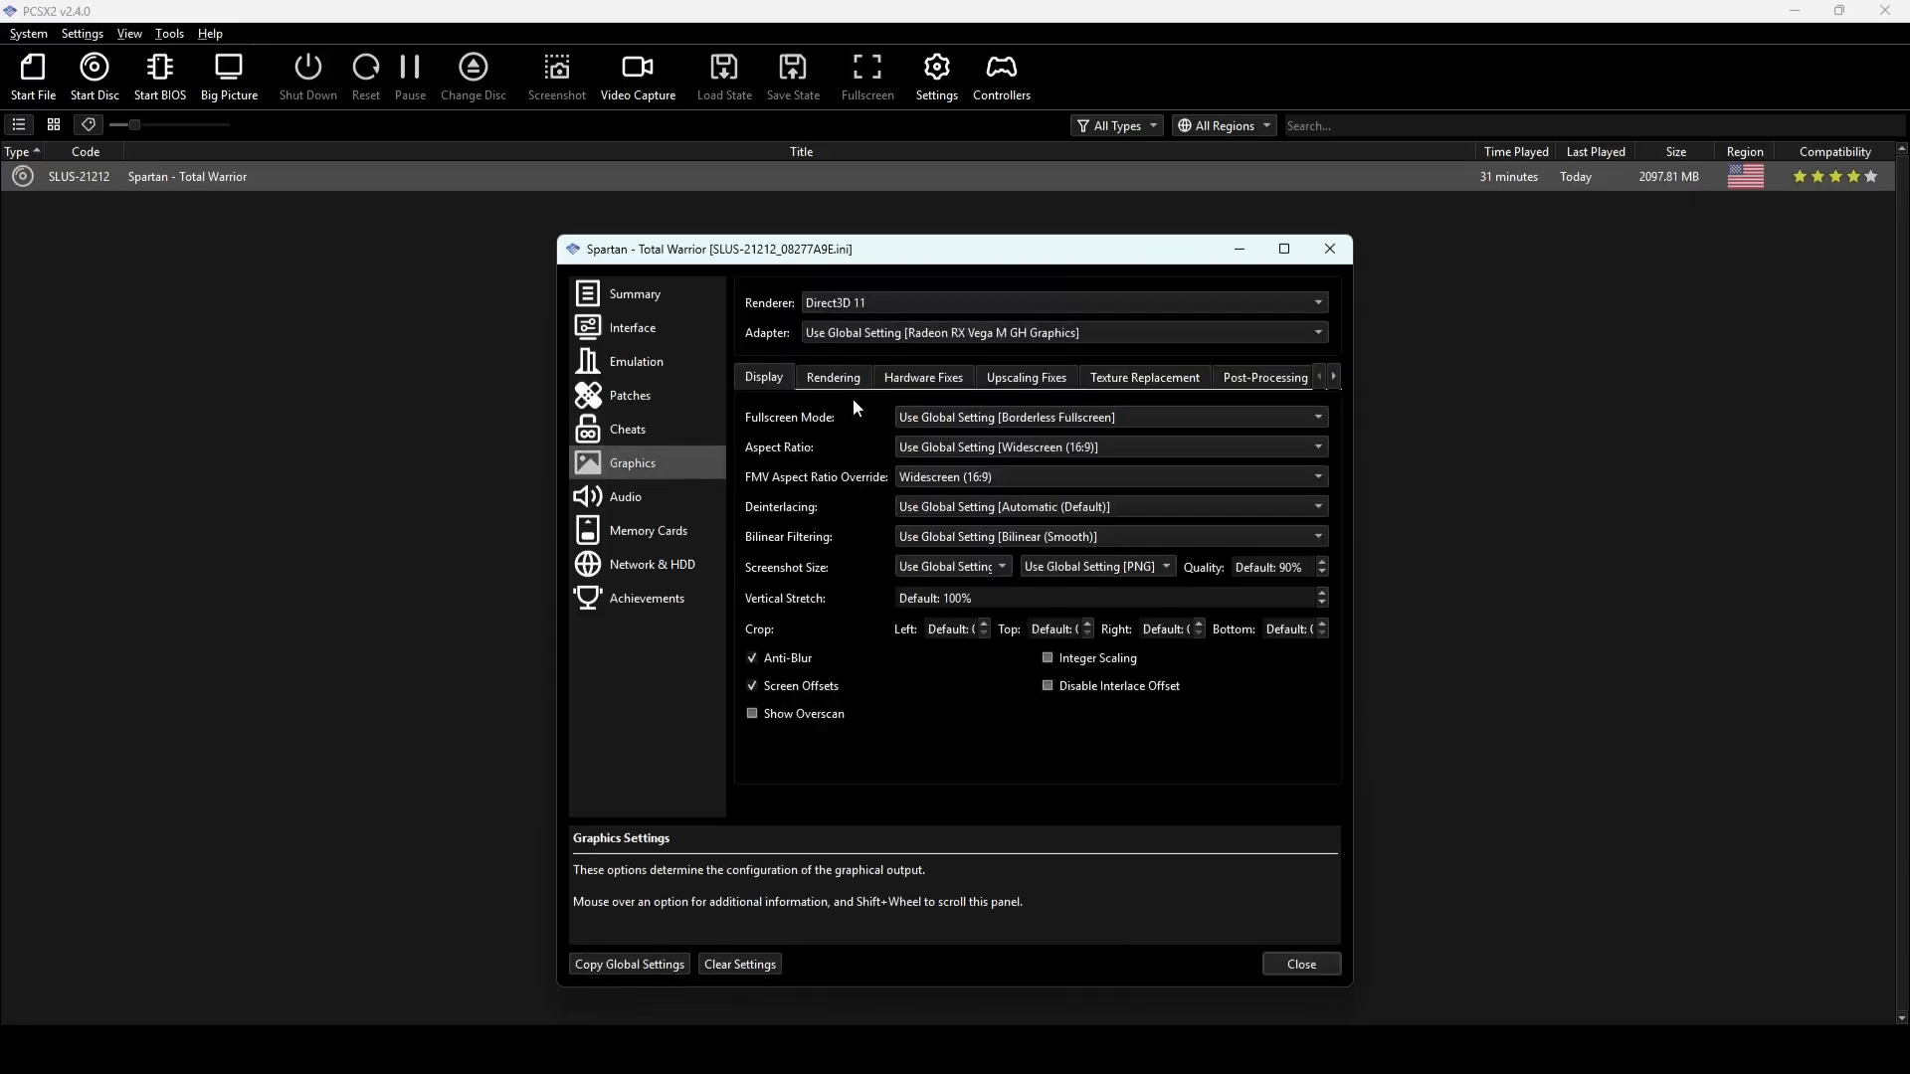
{"action": "mouse_move", "coordinate": [935, 482]}
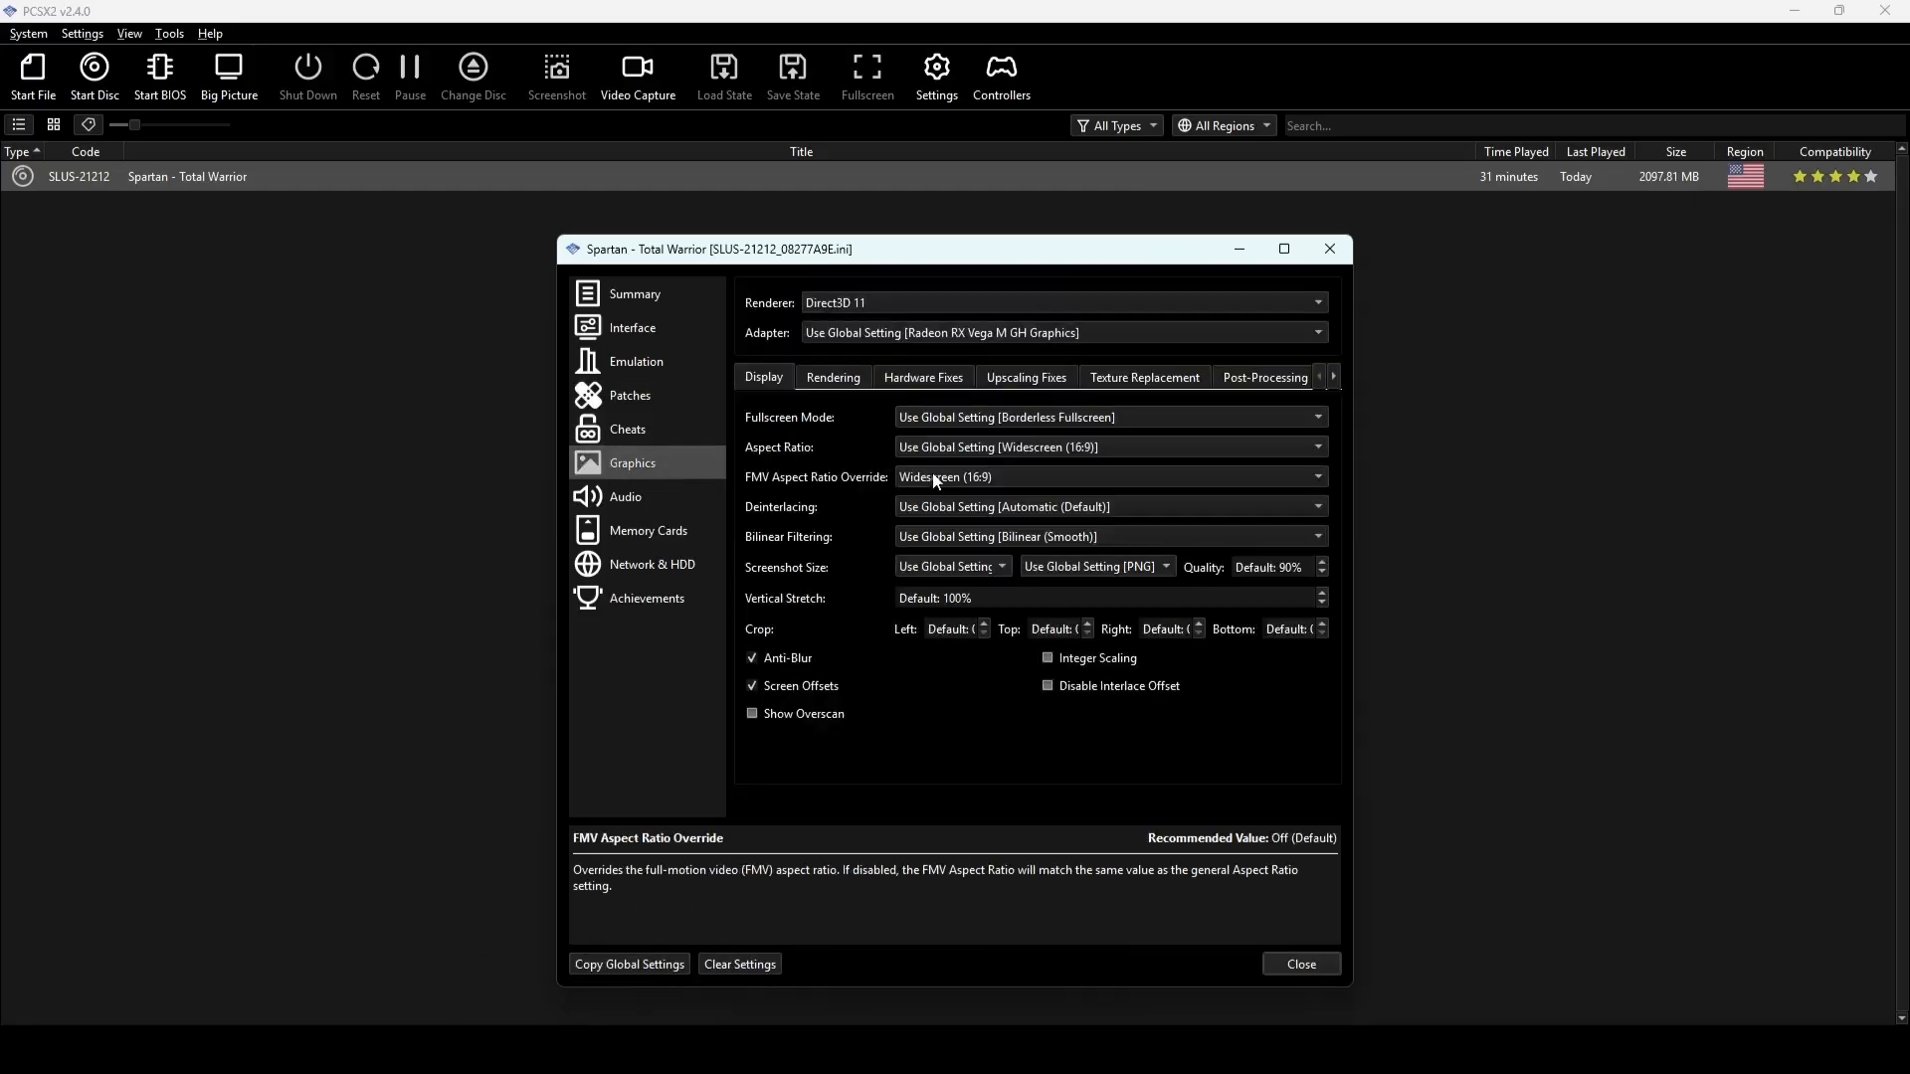
{"action": "mouse_move", "coordinate": [1084, 458]}
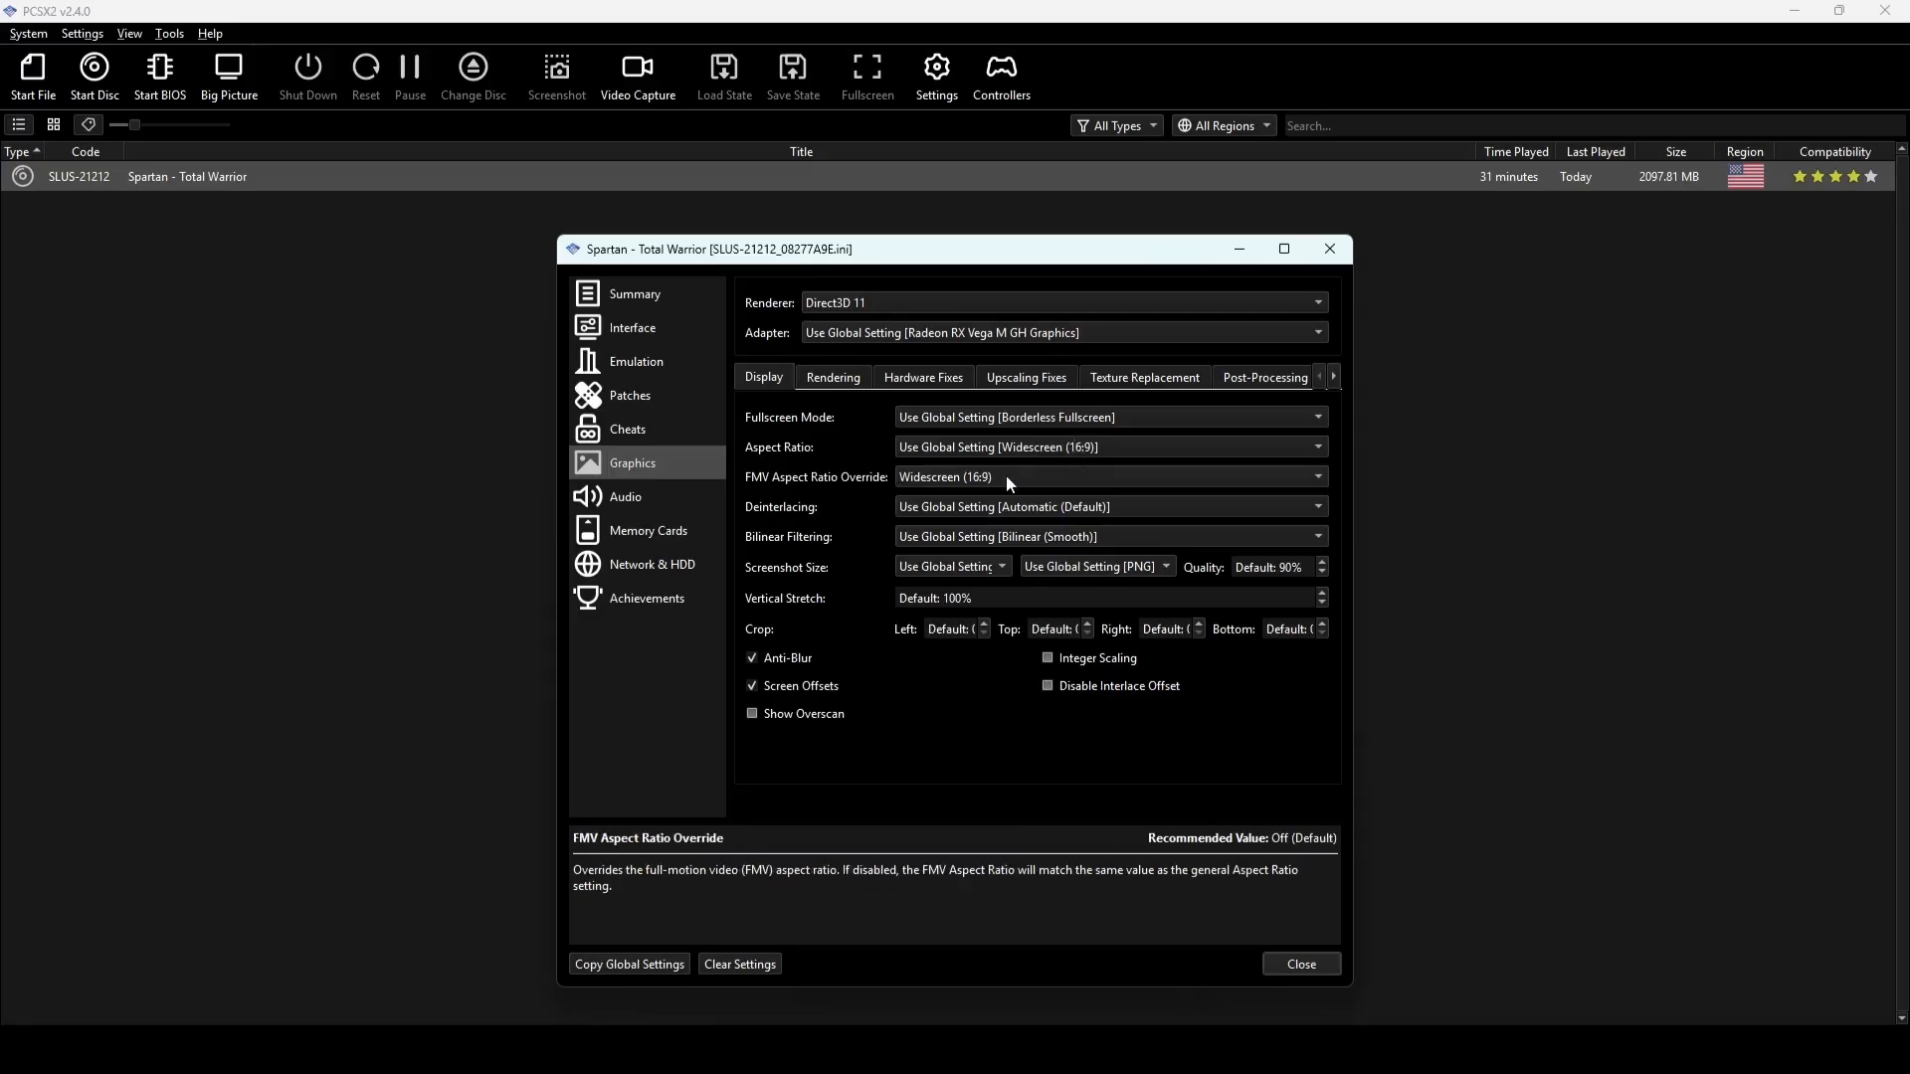
{"action": "mouse_move", "coordinate": [796, 692]}
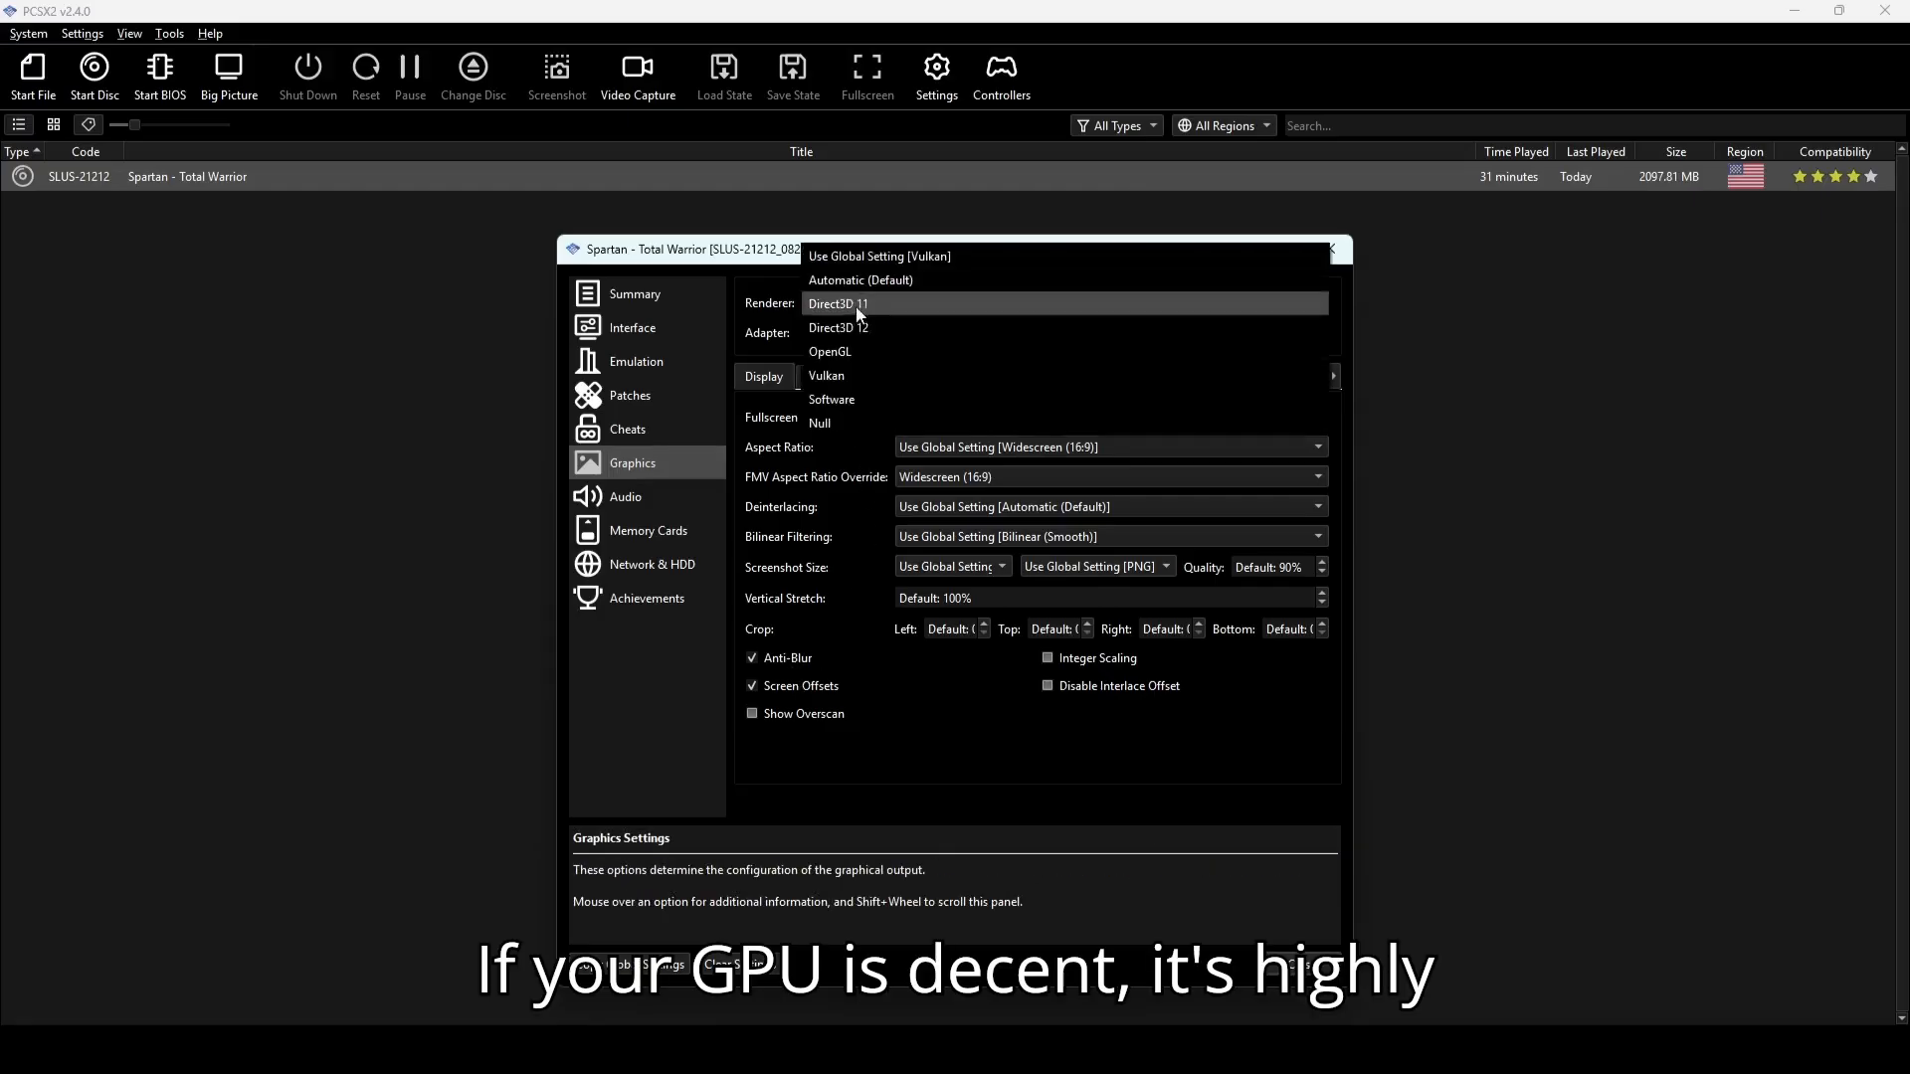
{"action": "mouse_move", "coordinate": [872, 375]}
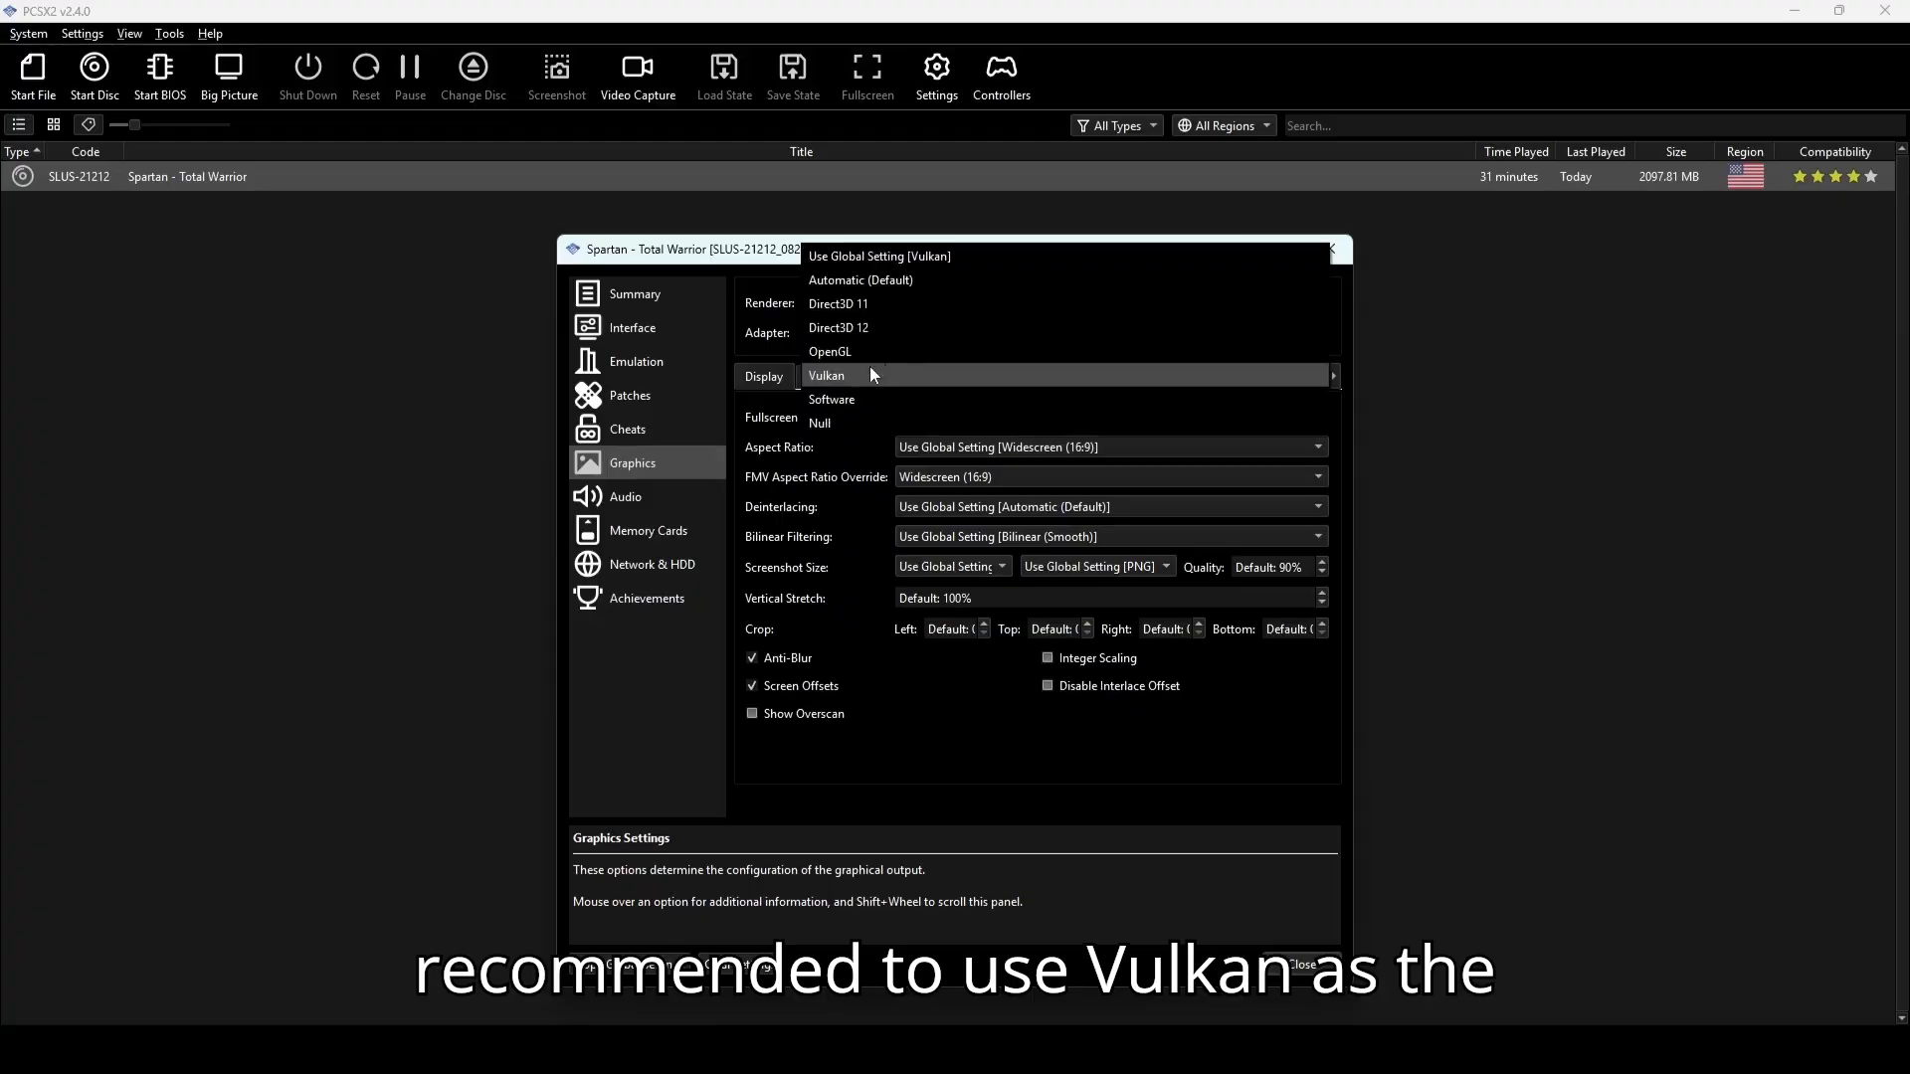
{"action": "left_click", "coordinate": [838, 304]}
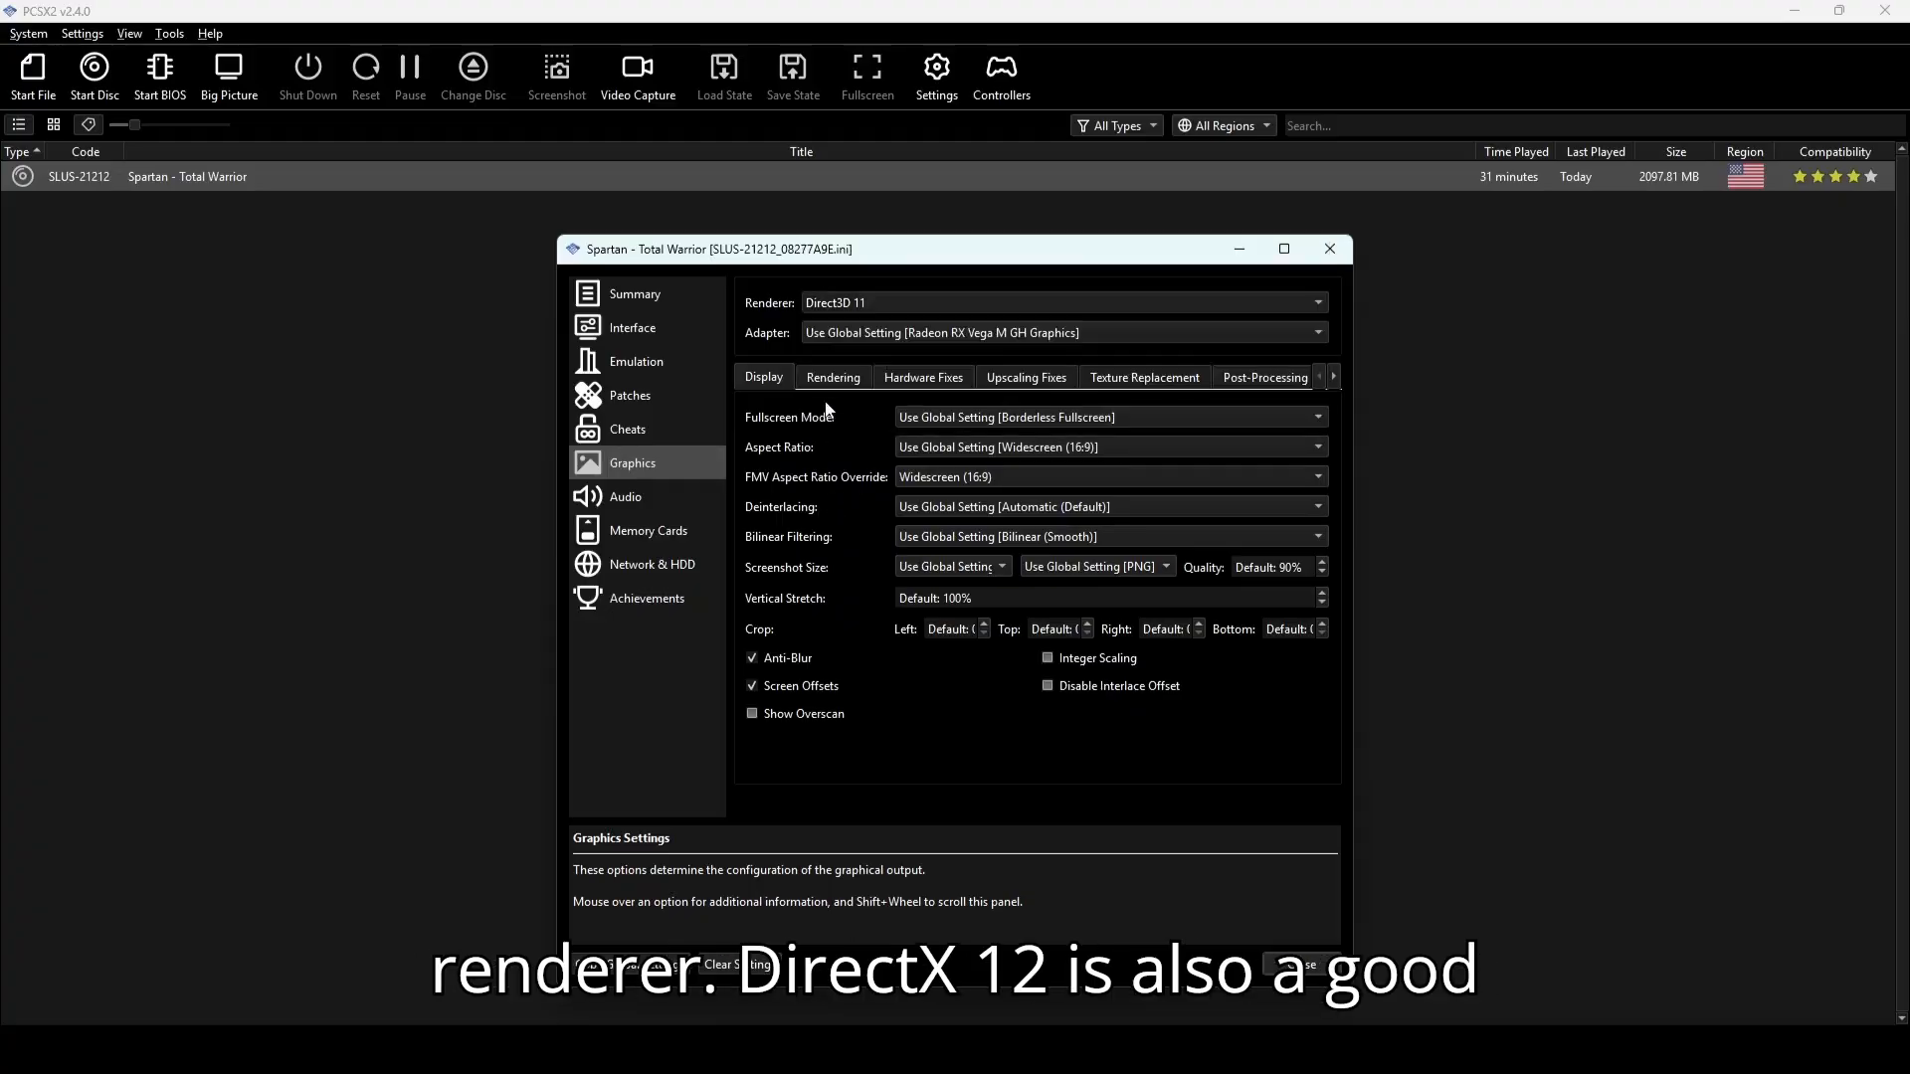
{"action": "left_click", "coordinate": [833, 377]}
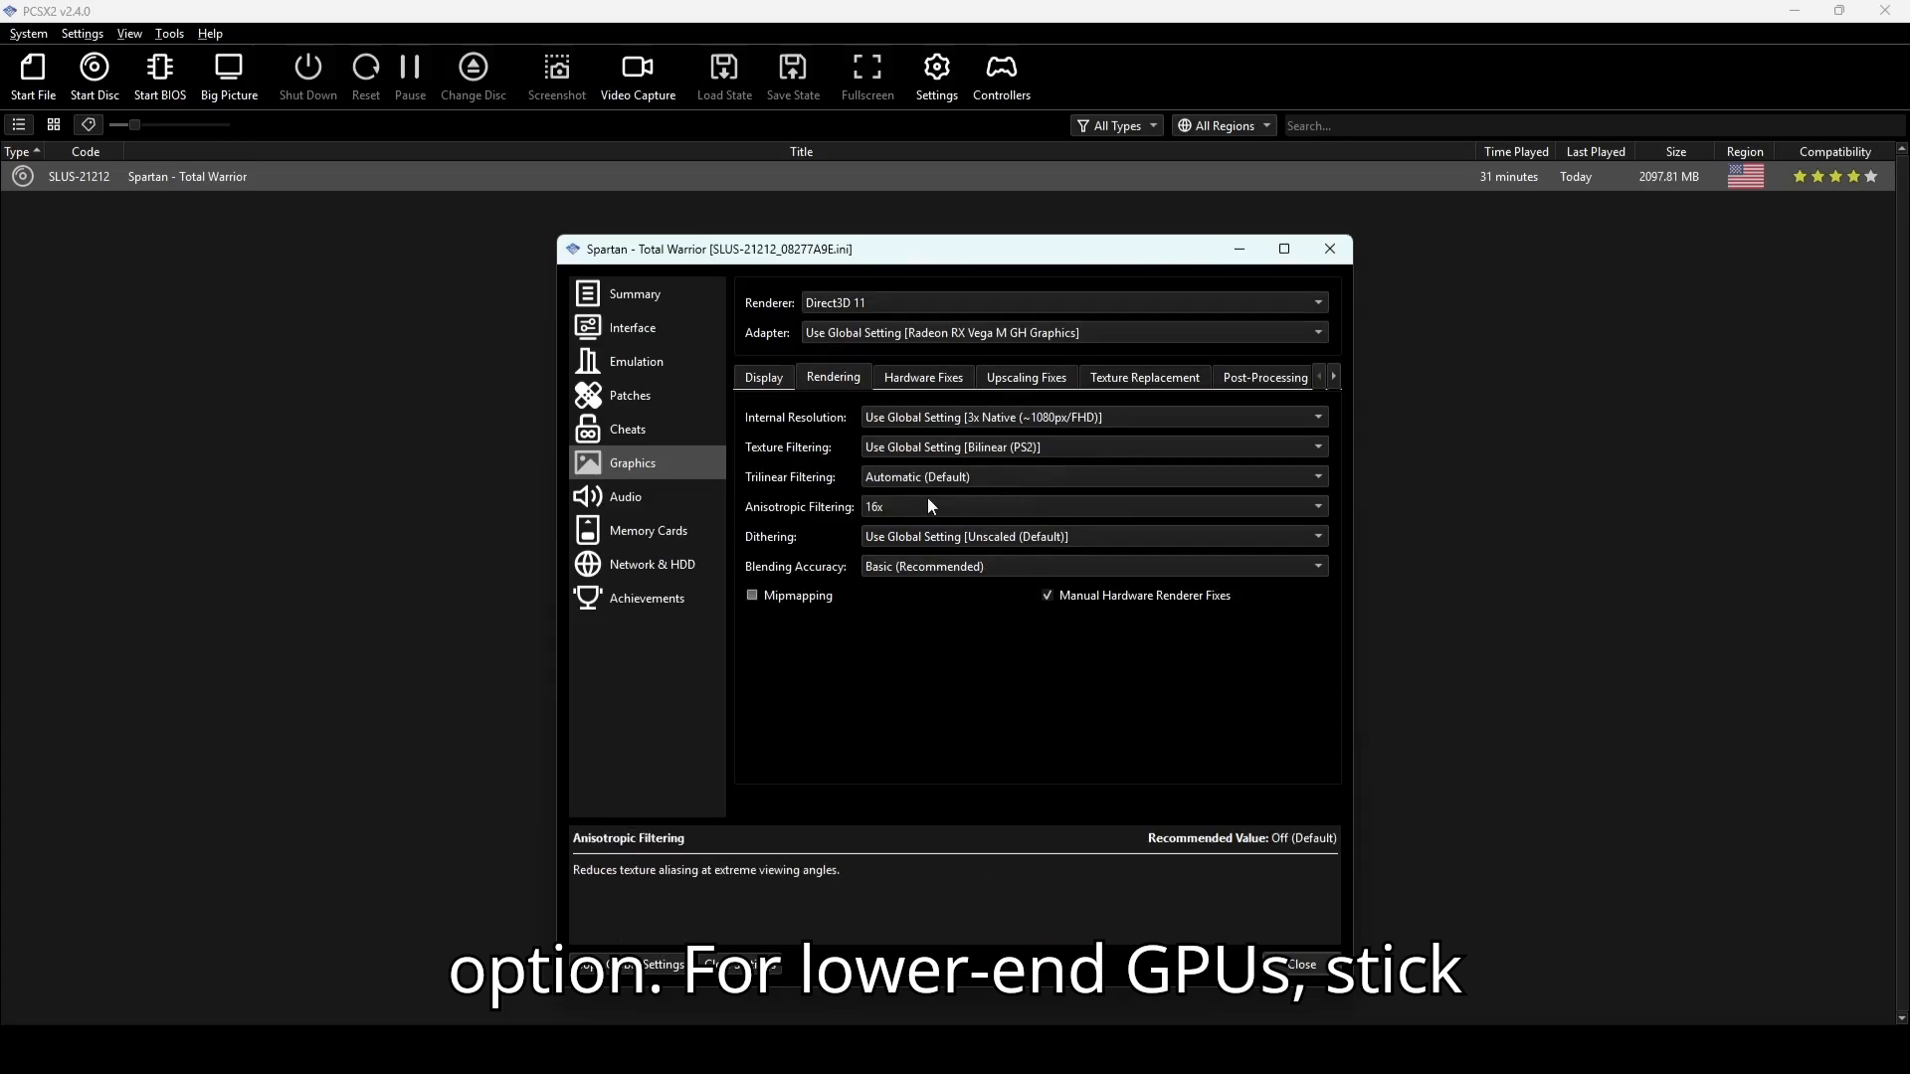
{"action": "mouse_move", "coordinate": [965, 568]}
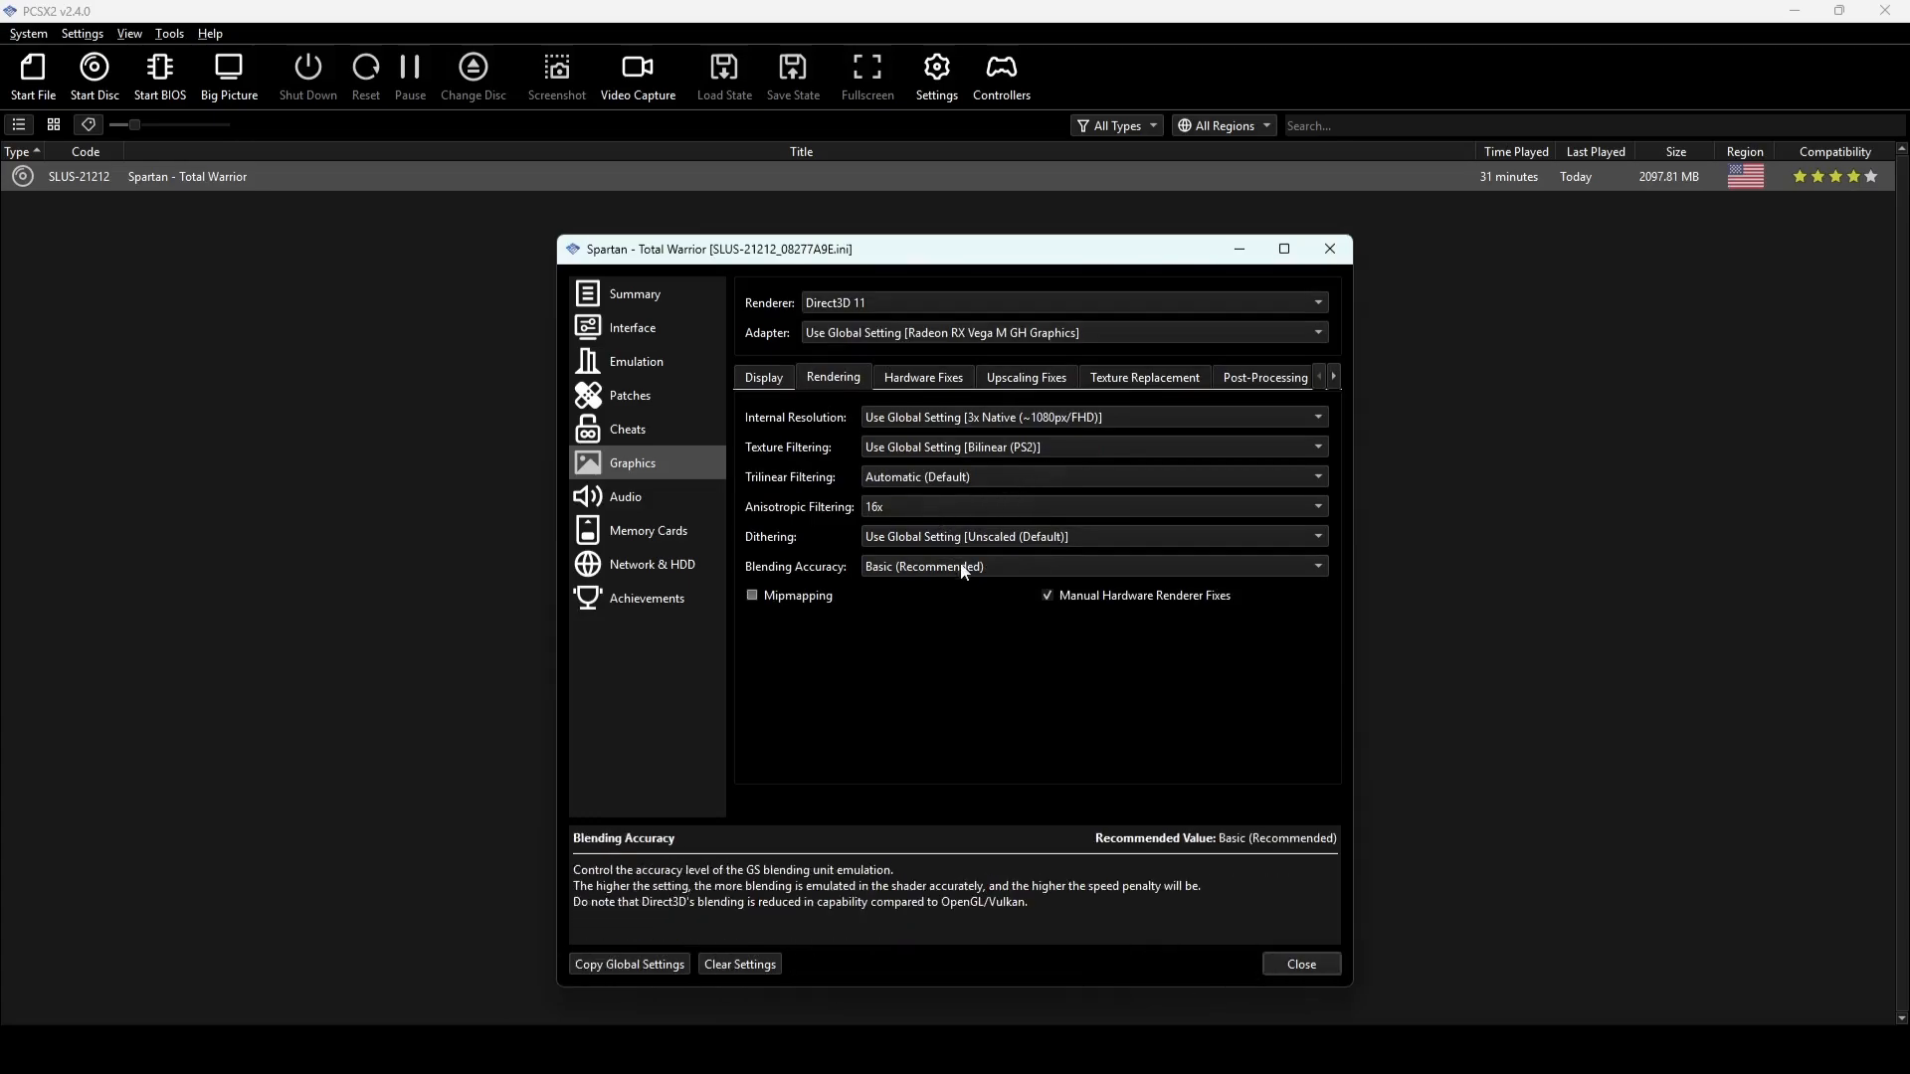
{"action": "mouse_move", "coordinate": [1147, 613]}
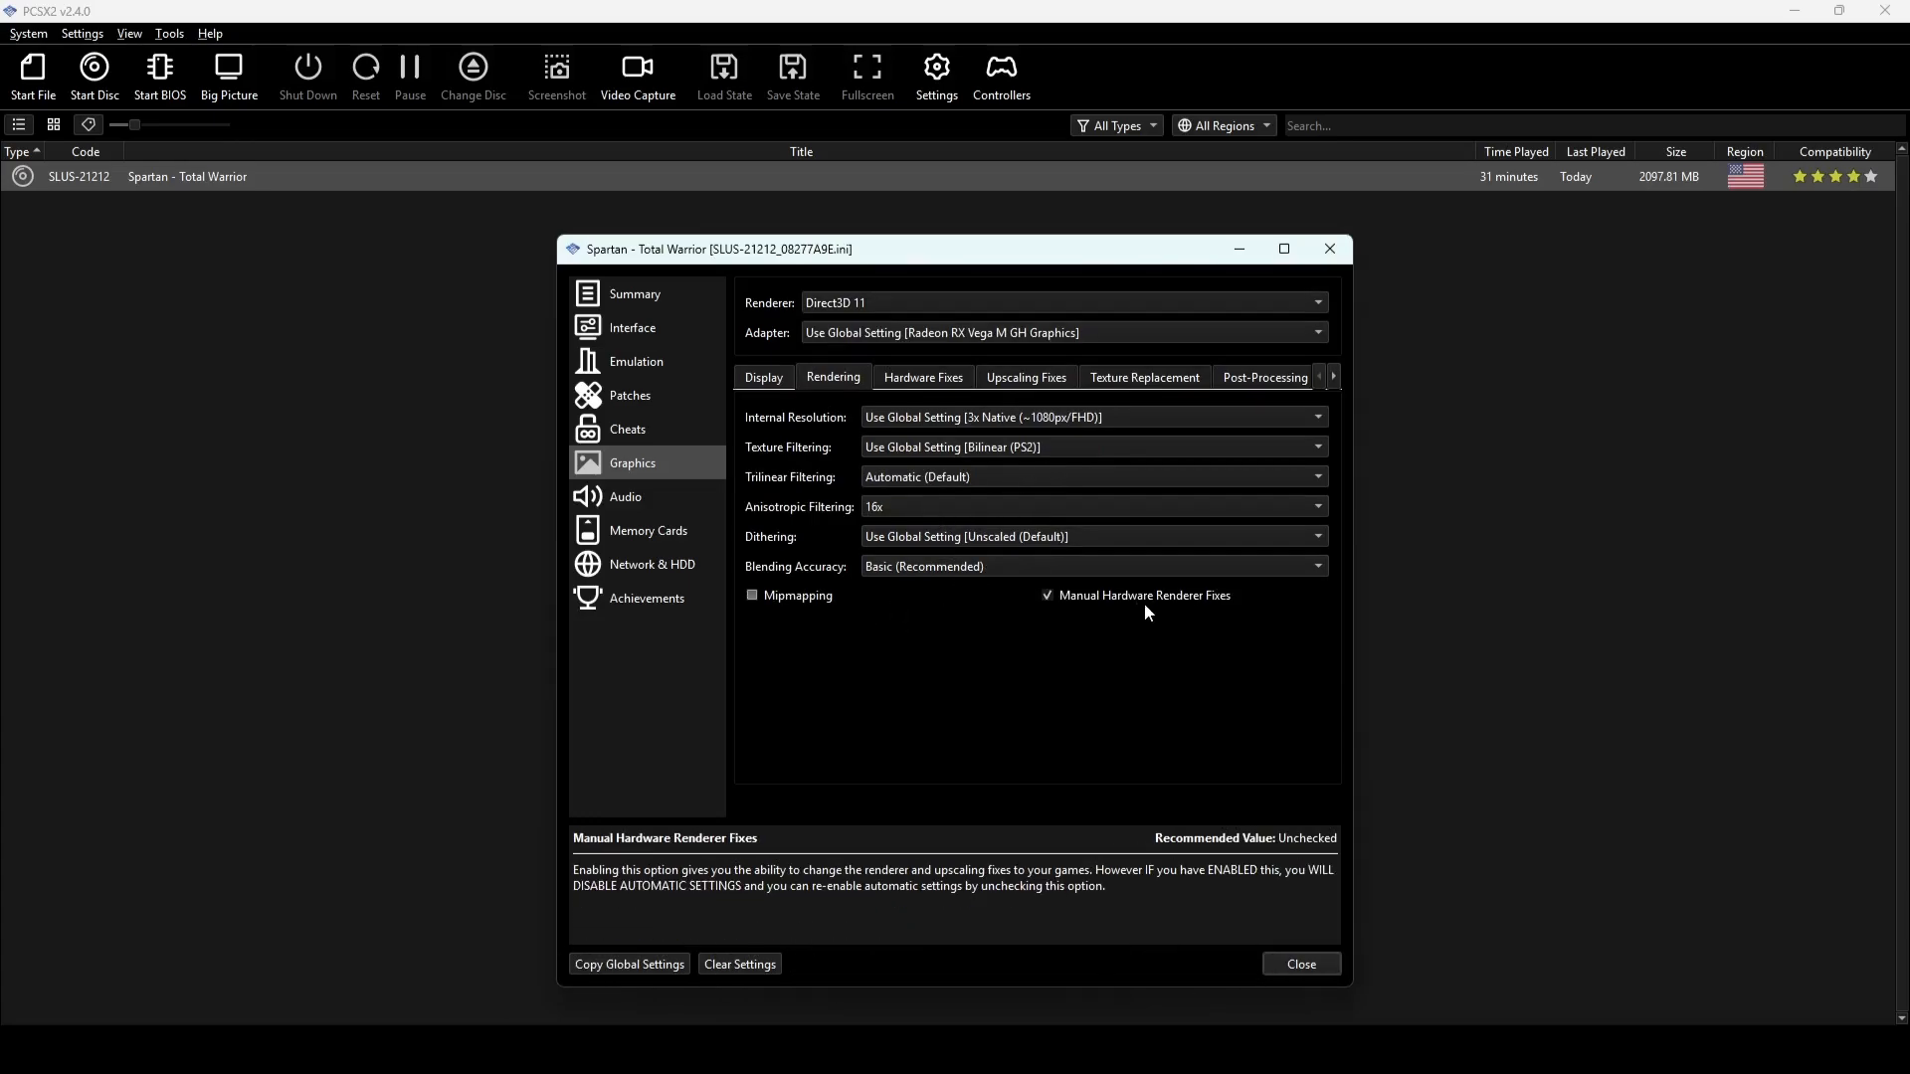
Check Hardware and Upscaling Fixes, keeping Half Pixel Offset at Special (Texture), then Texture Replacement
{"action": "left_click", "coordinate": [923, 377]}
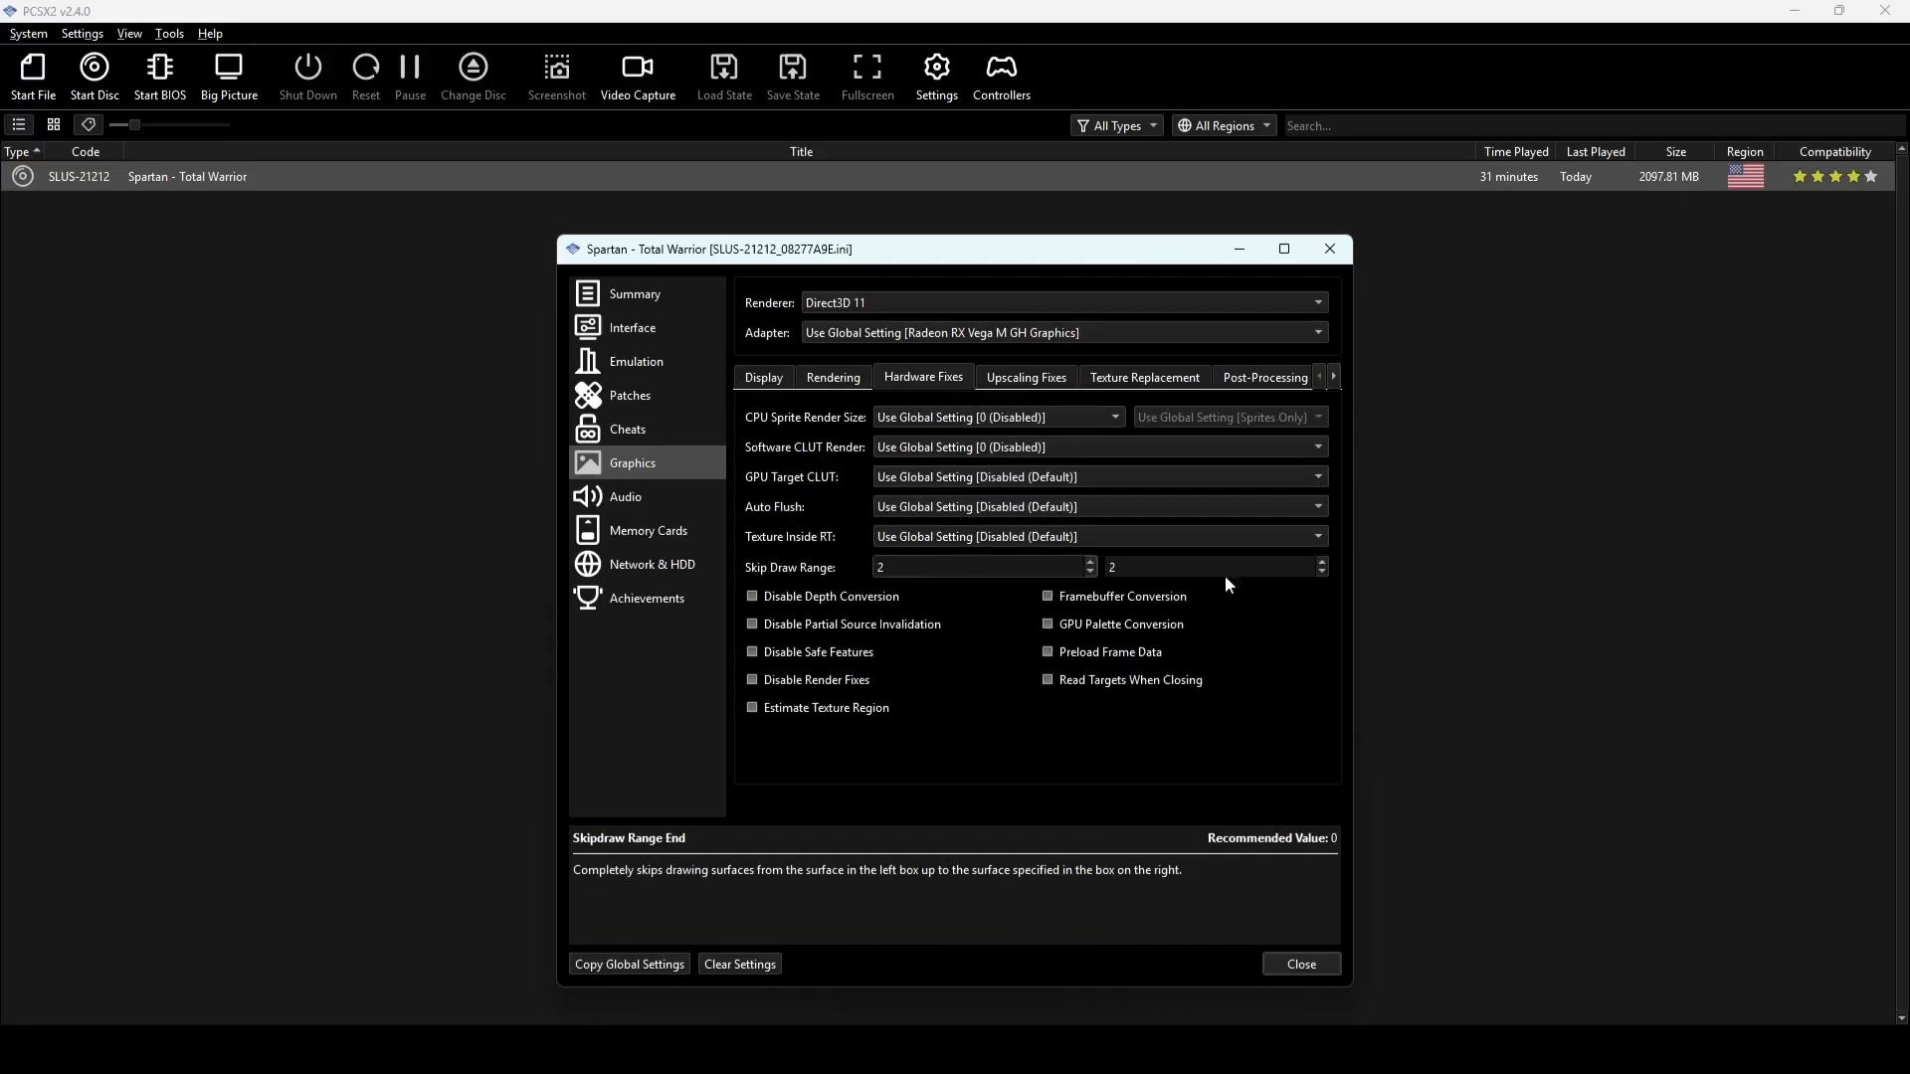
{"action": "left_click", "coordinate": [1211, 567]}
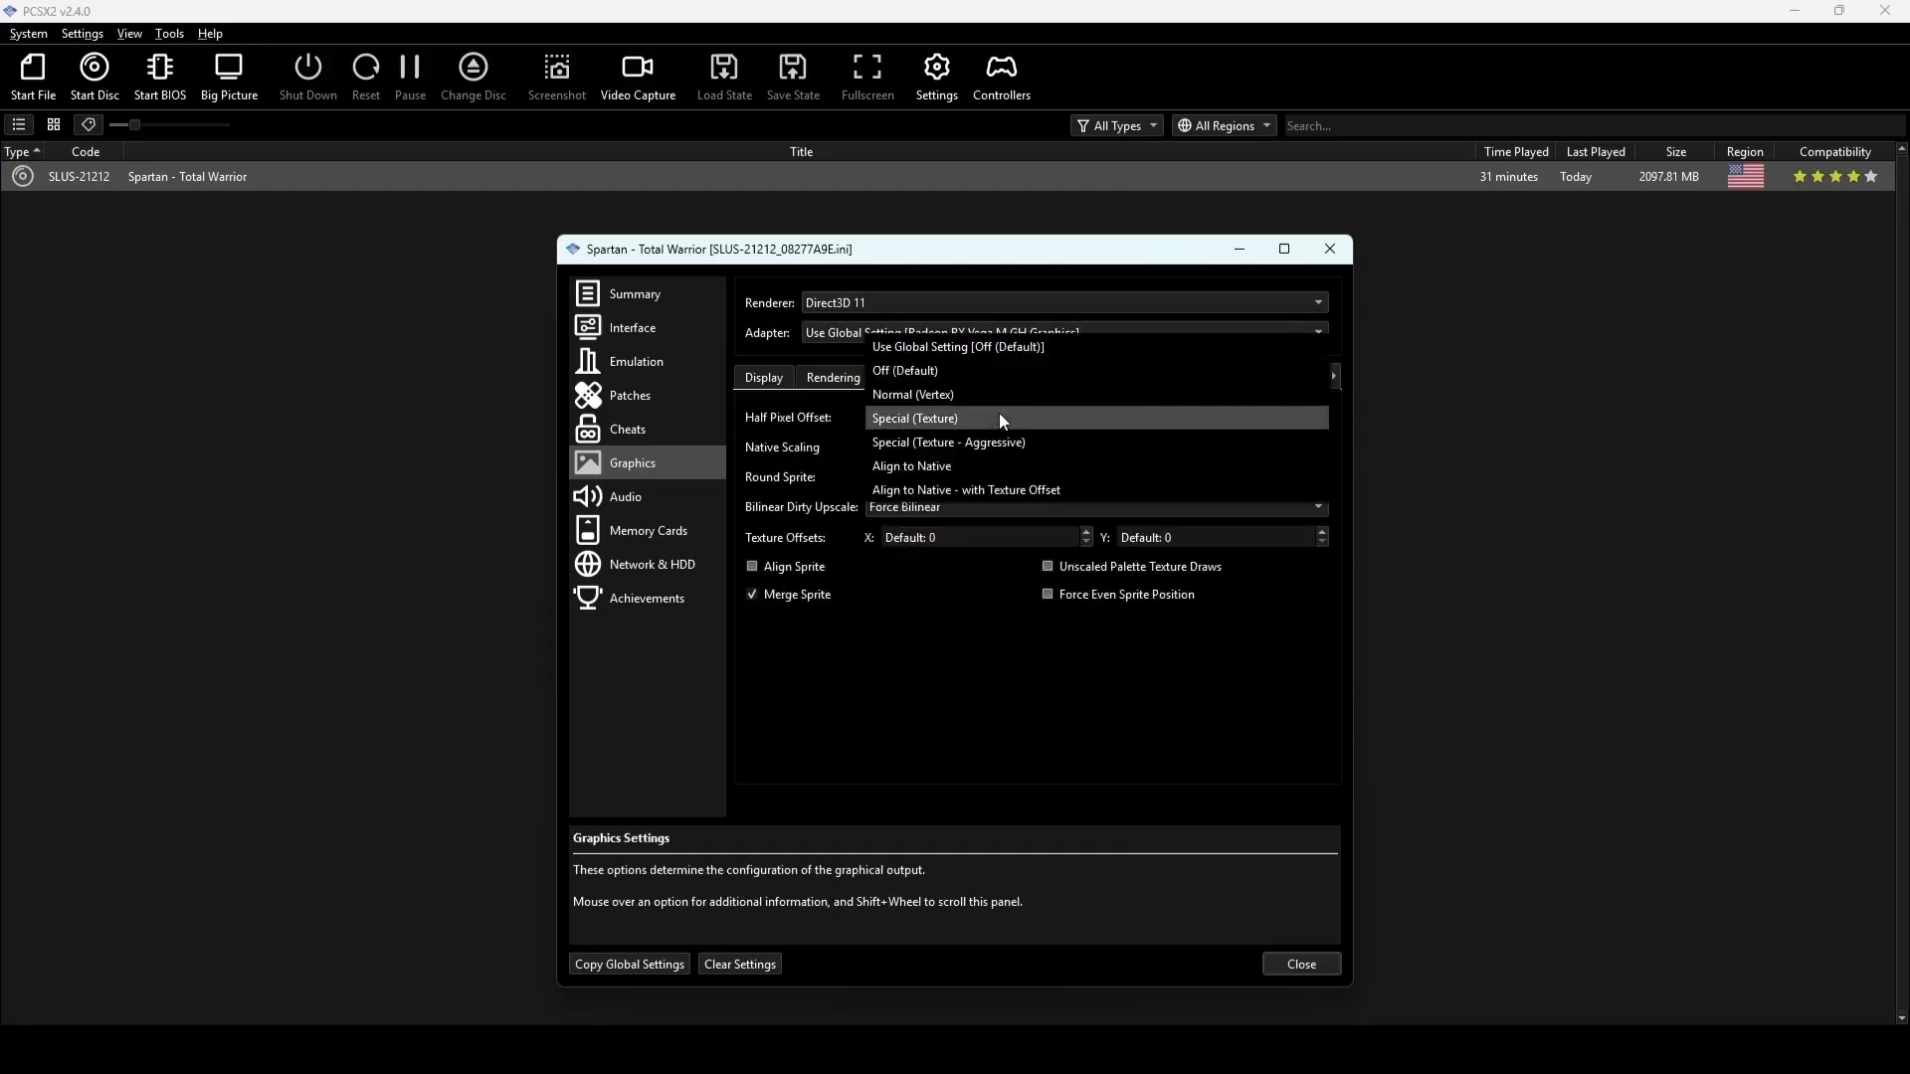
{"action": "left_click", "coordinate": [914, 418]}
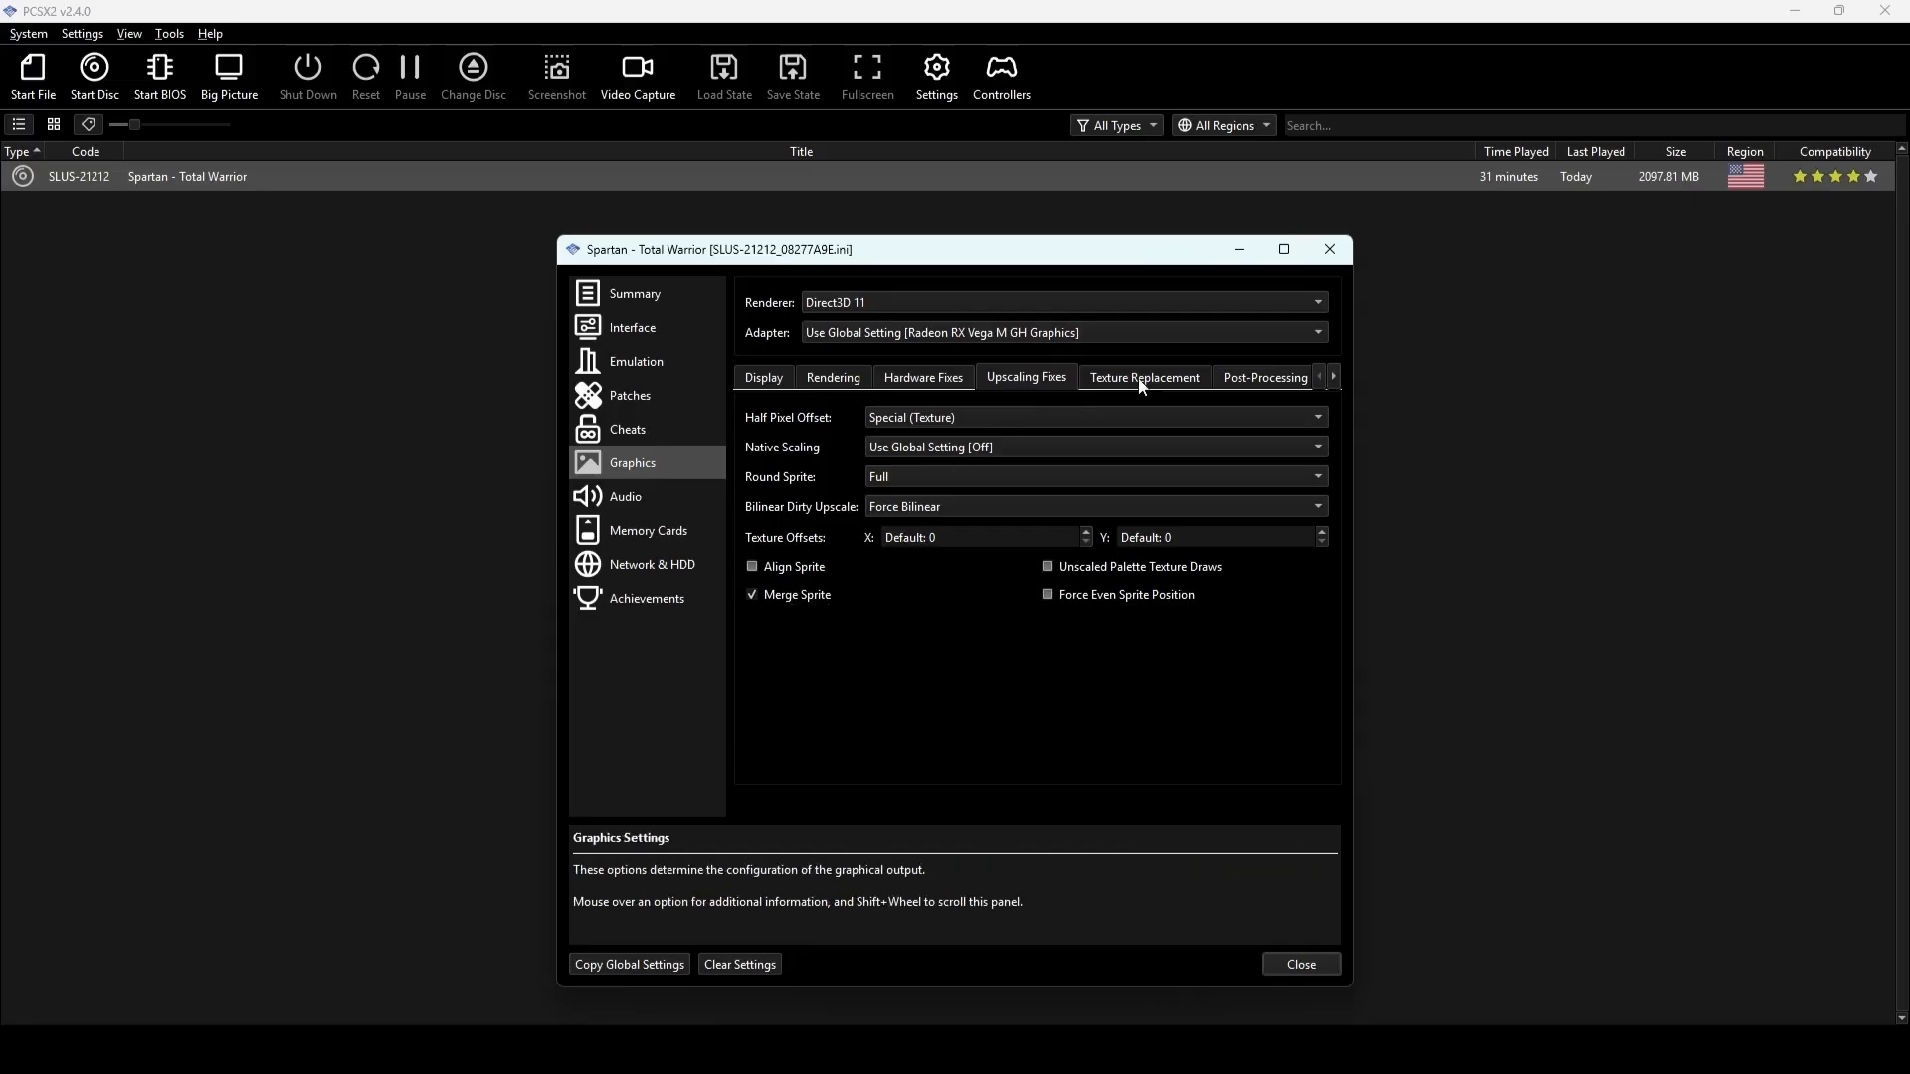
{"action": "left_click", "coordinate": [1144, 377]}
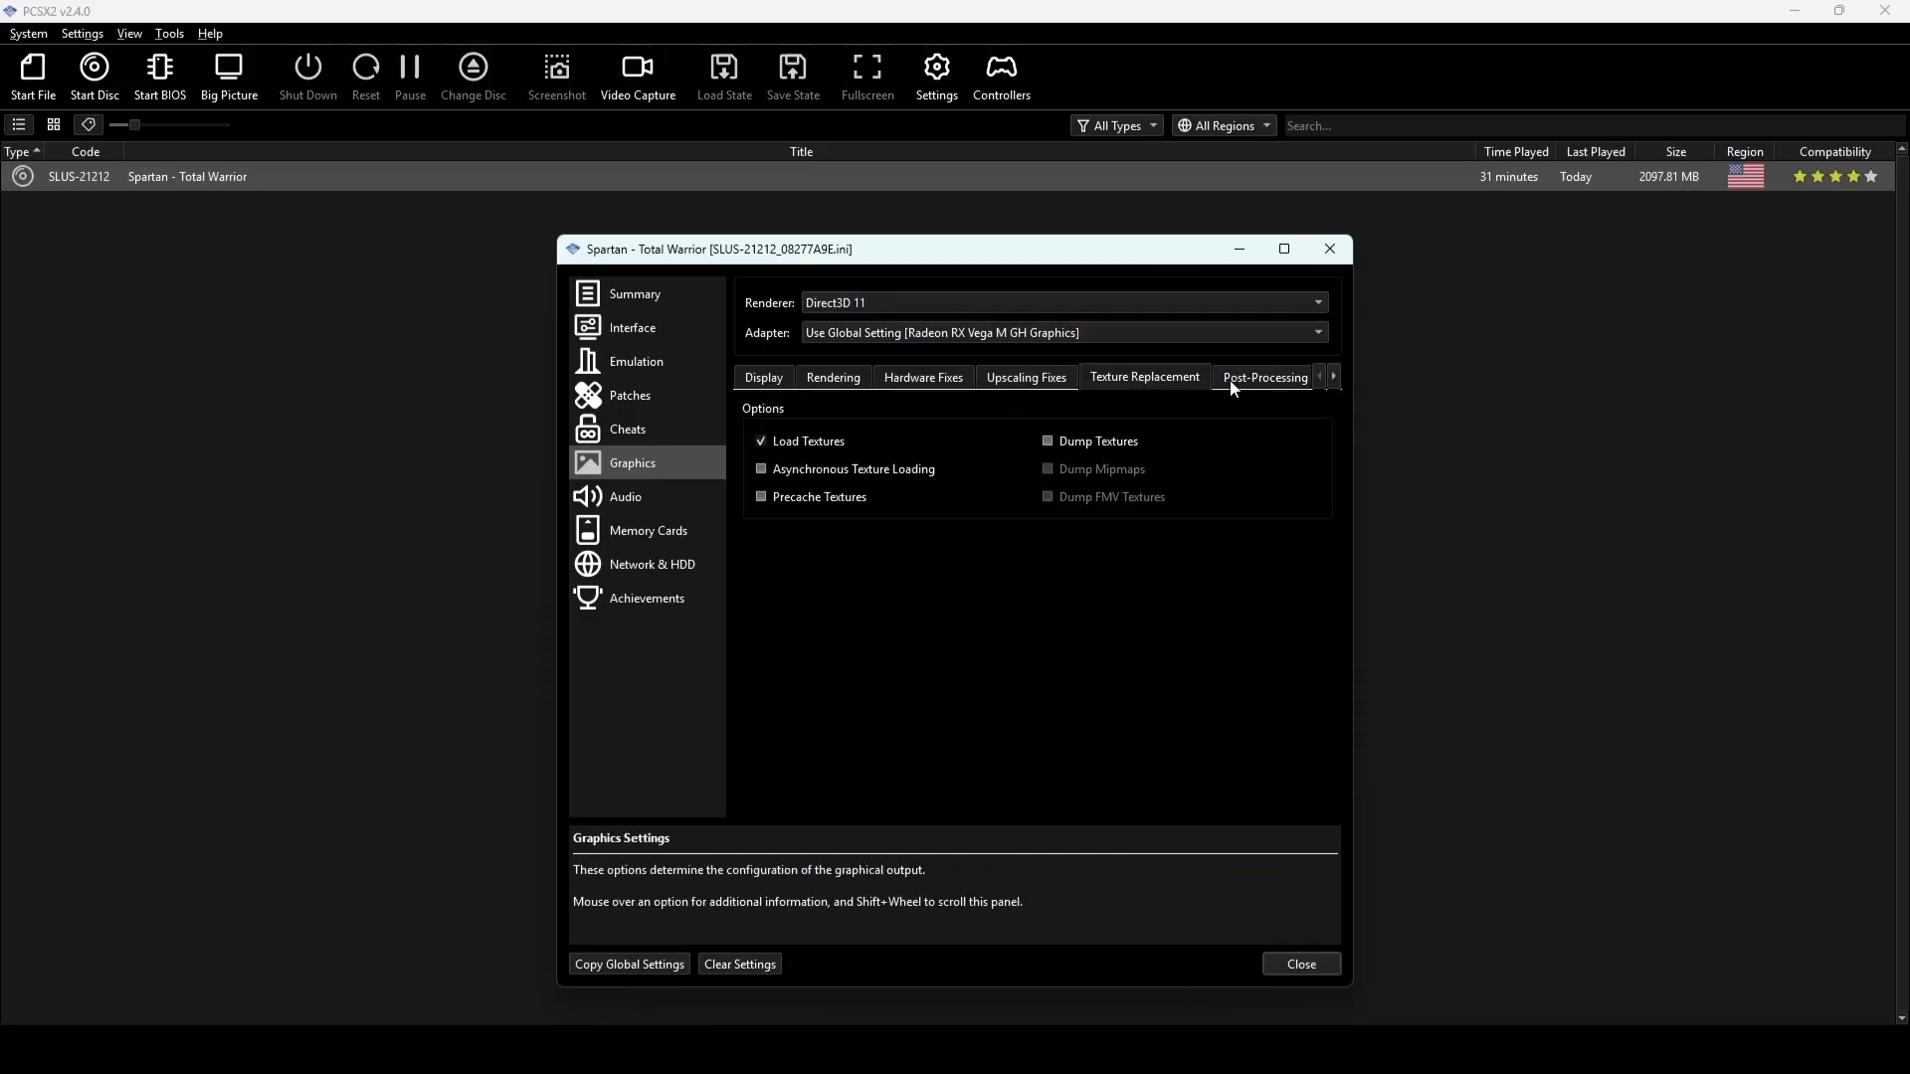
View Post-Processing with sharpening, FXAA and Shade Boost, scrolling tabs to reveal OSD and Recording
{"action": "left_click", "coordinate": [1266, 377]}
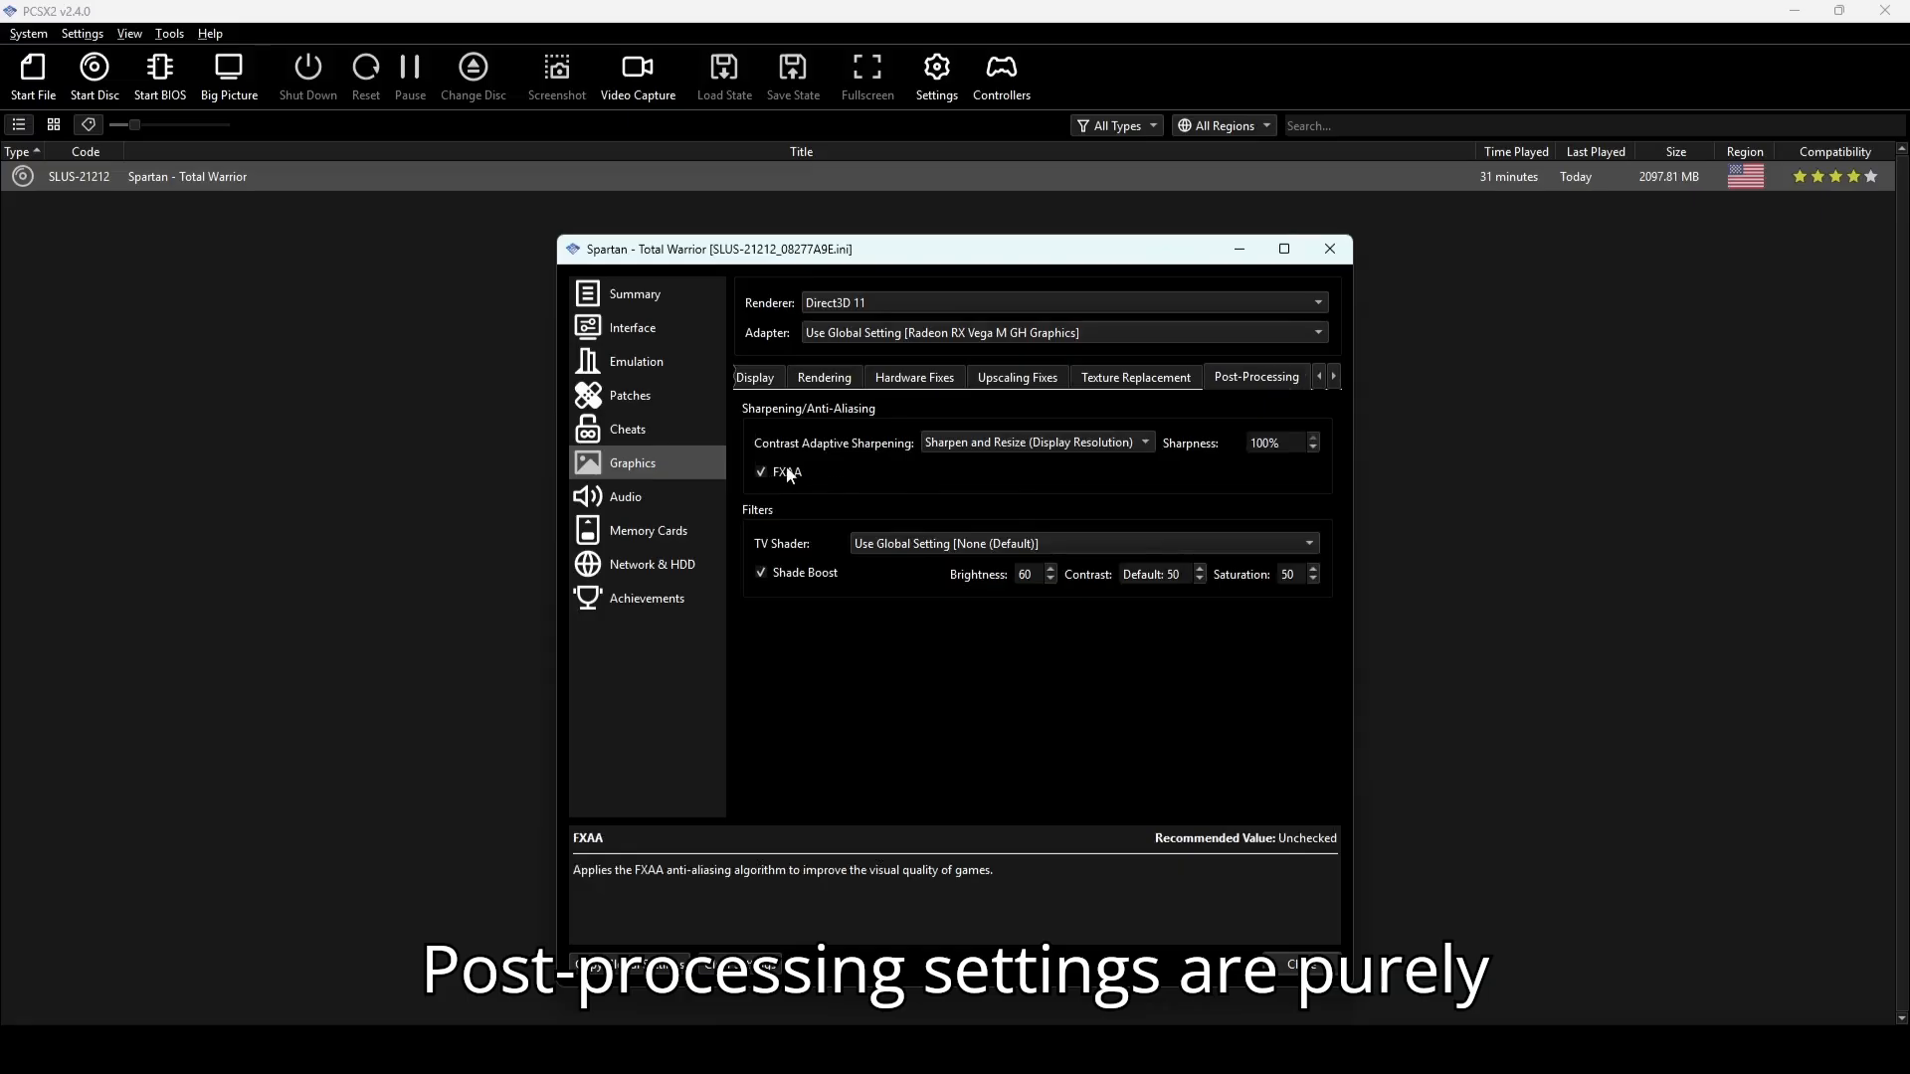
{"action": "mouse_move", "coordinate": [1257, 391]}
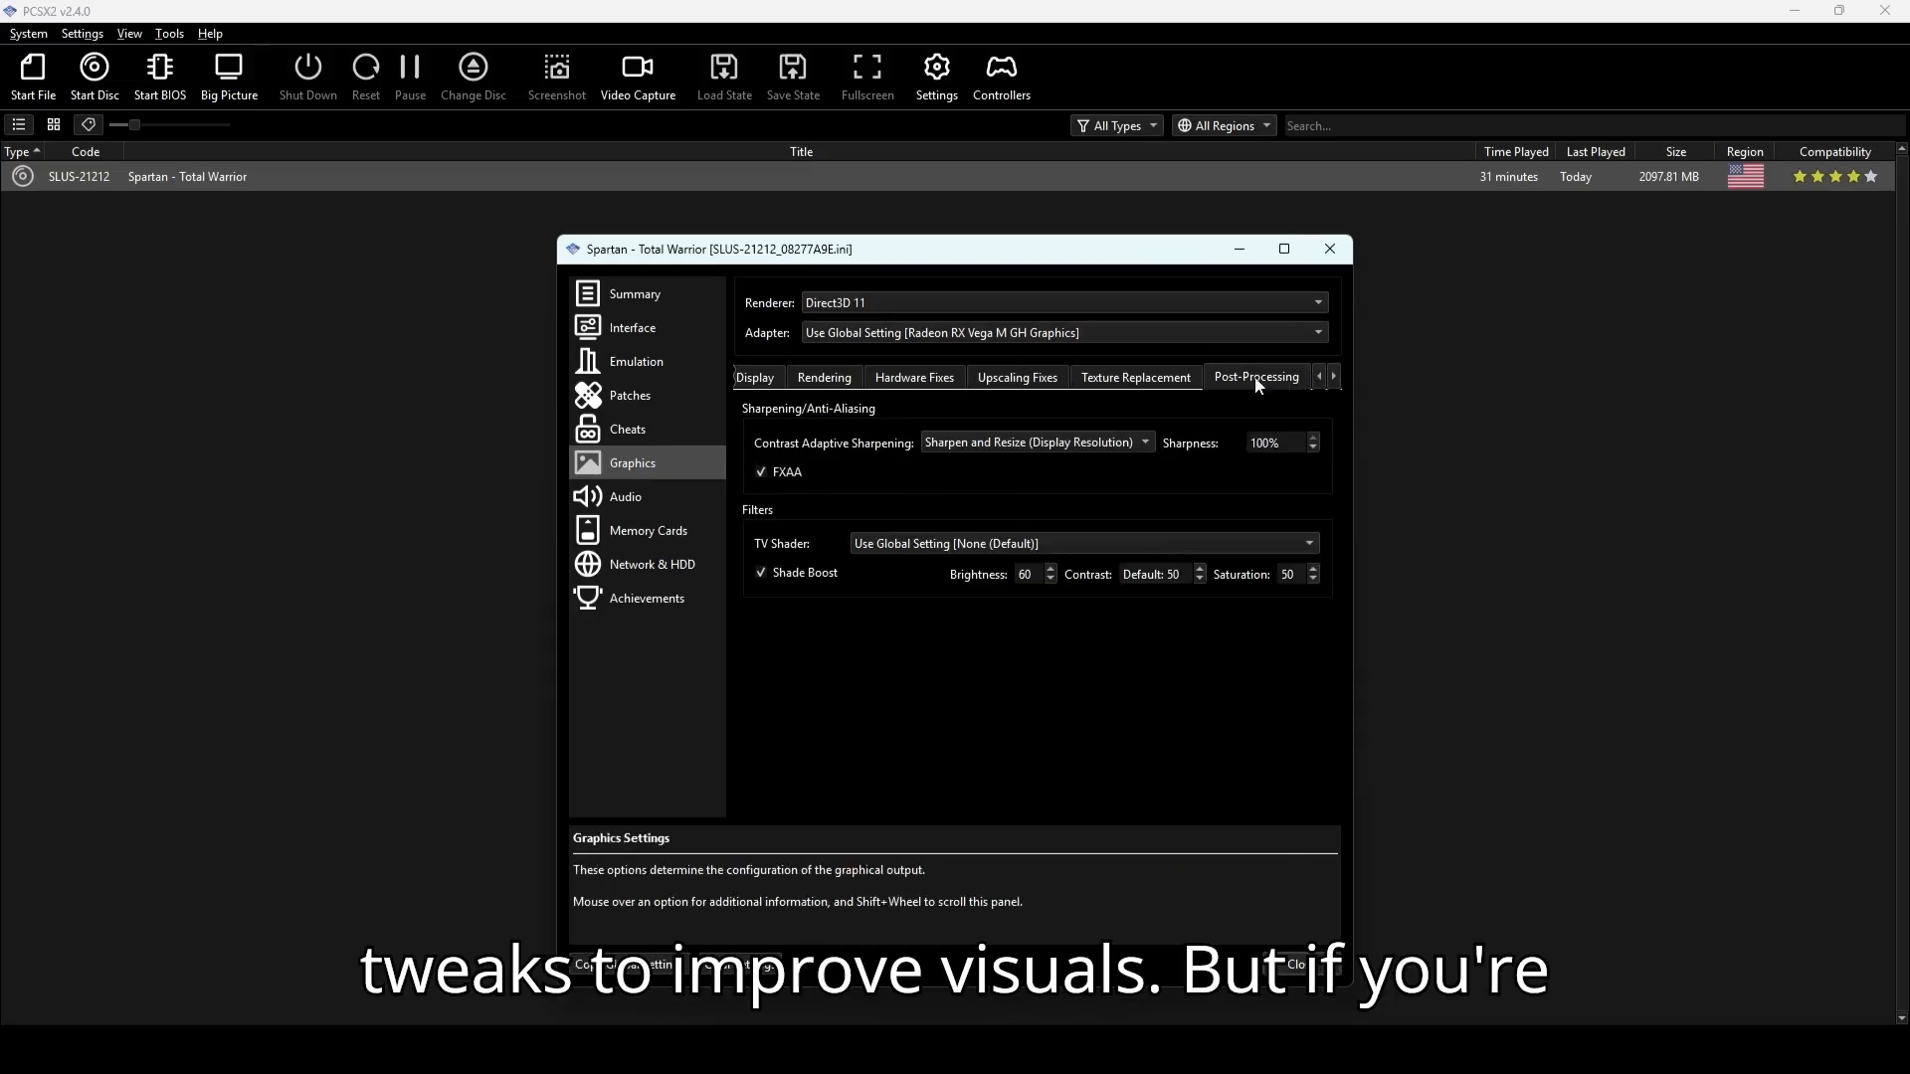
{"action": "left_click", "coordinate": [1333, 376]}
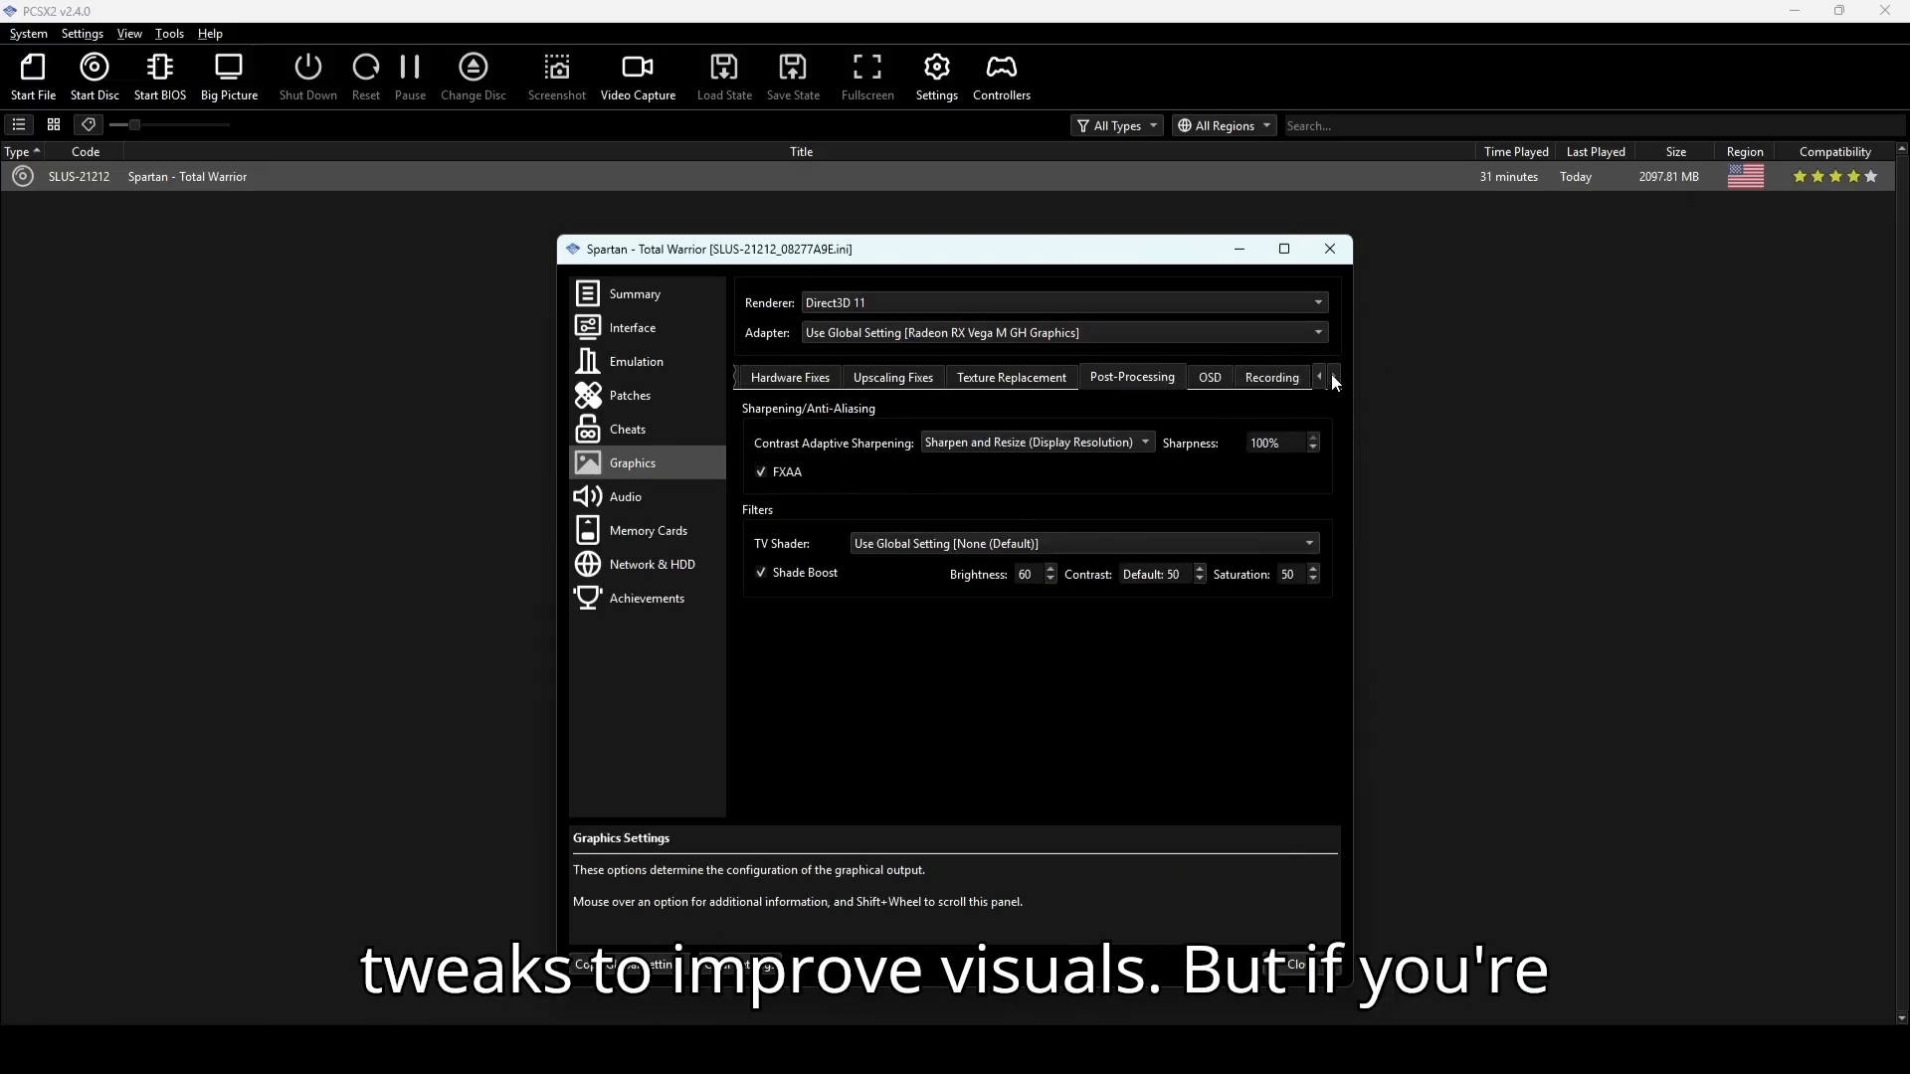
{"action": "mouse_move", "coordinate": [801, 488]}
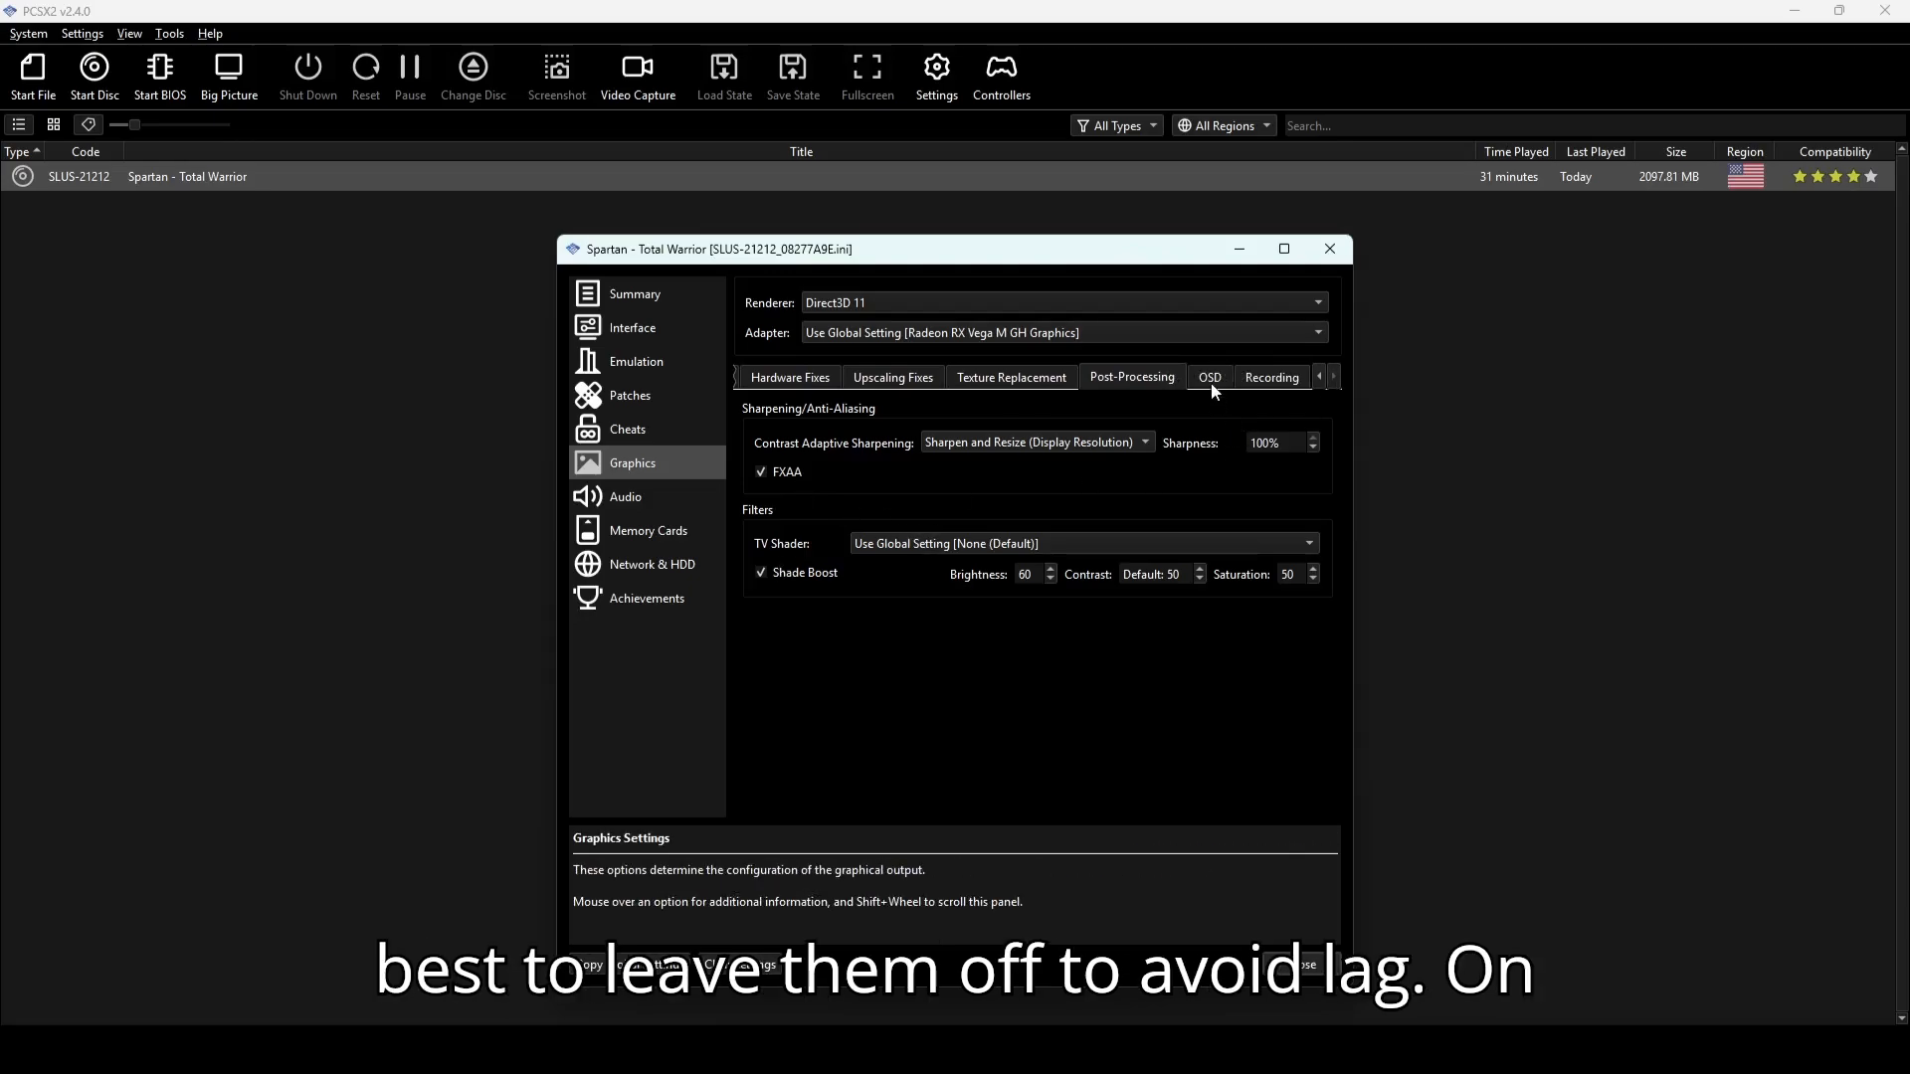
View the OSD and Recording tabs, return to Hardware Fixes, and close the properties
{"action": "left_click", "coordinate": [1210, 377]}
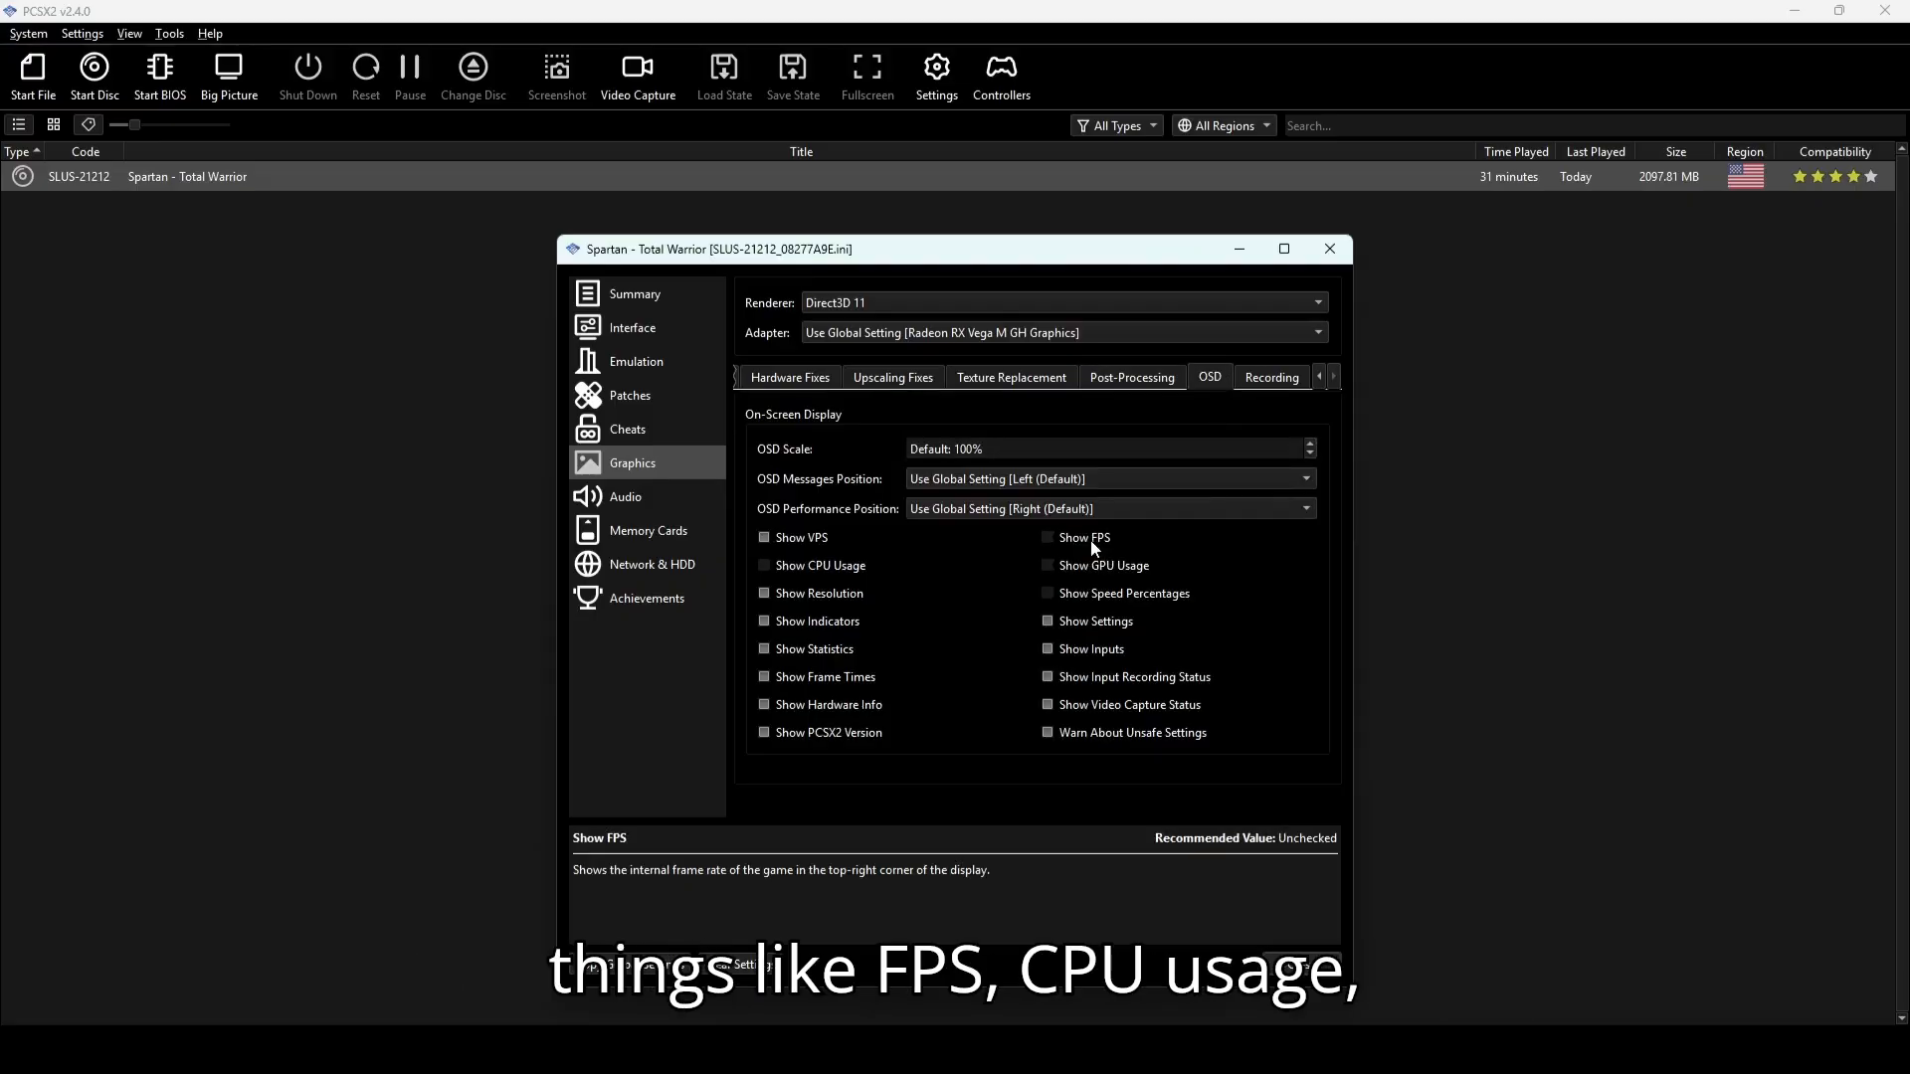
{"action": "mouse_move", "coordinate": [1068, 599]}
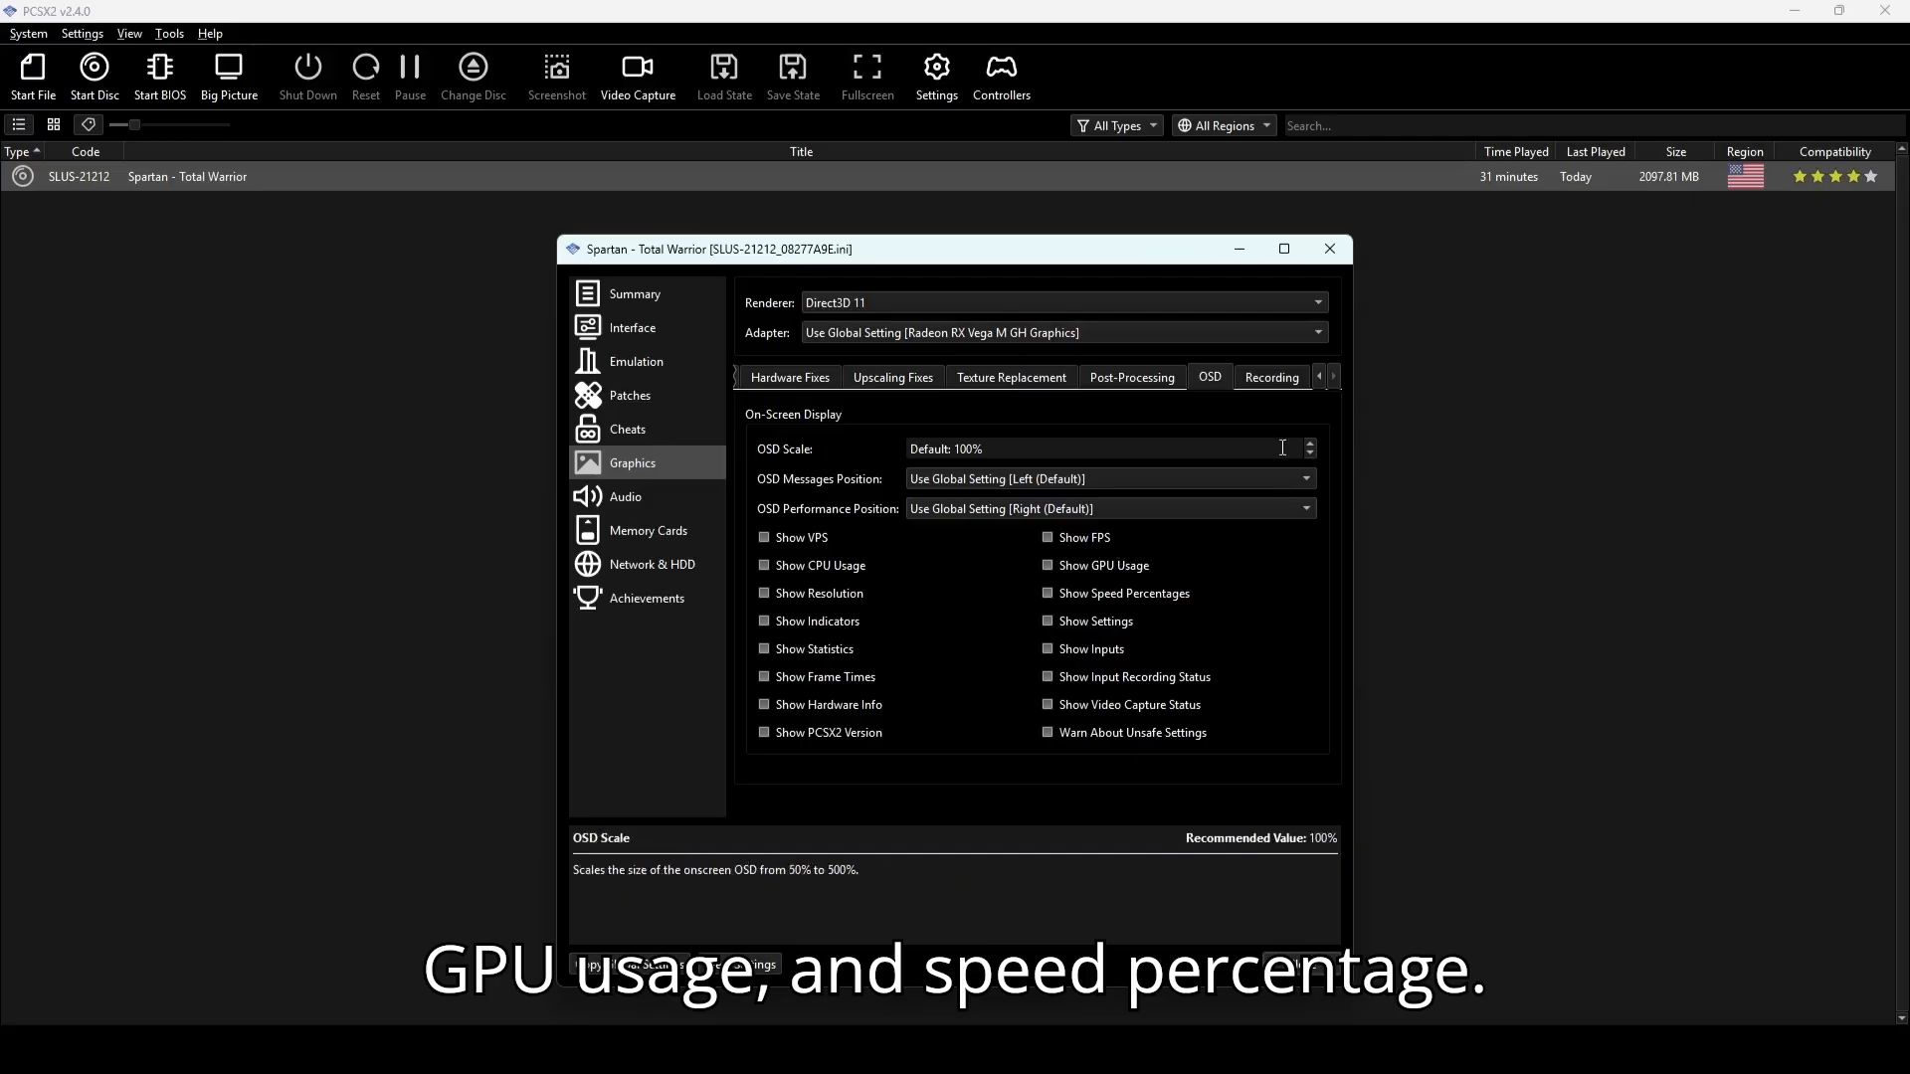
{"action": "left_click", "coordinate": [1272, 377]}
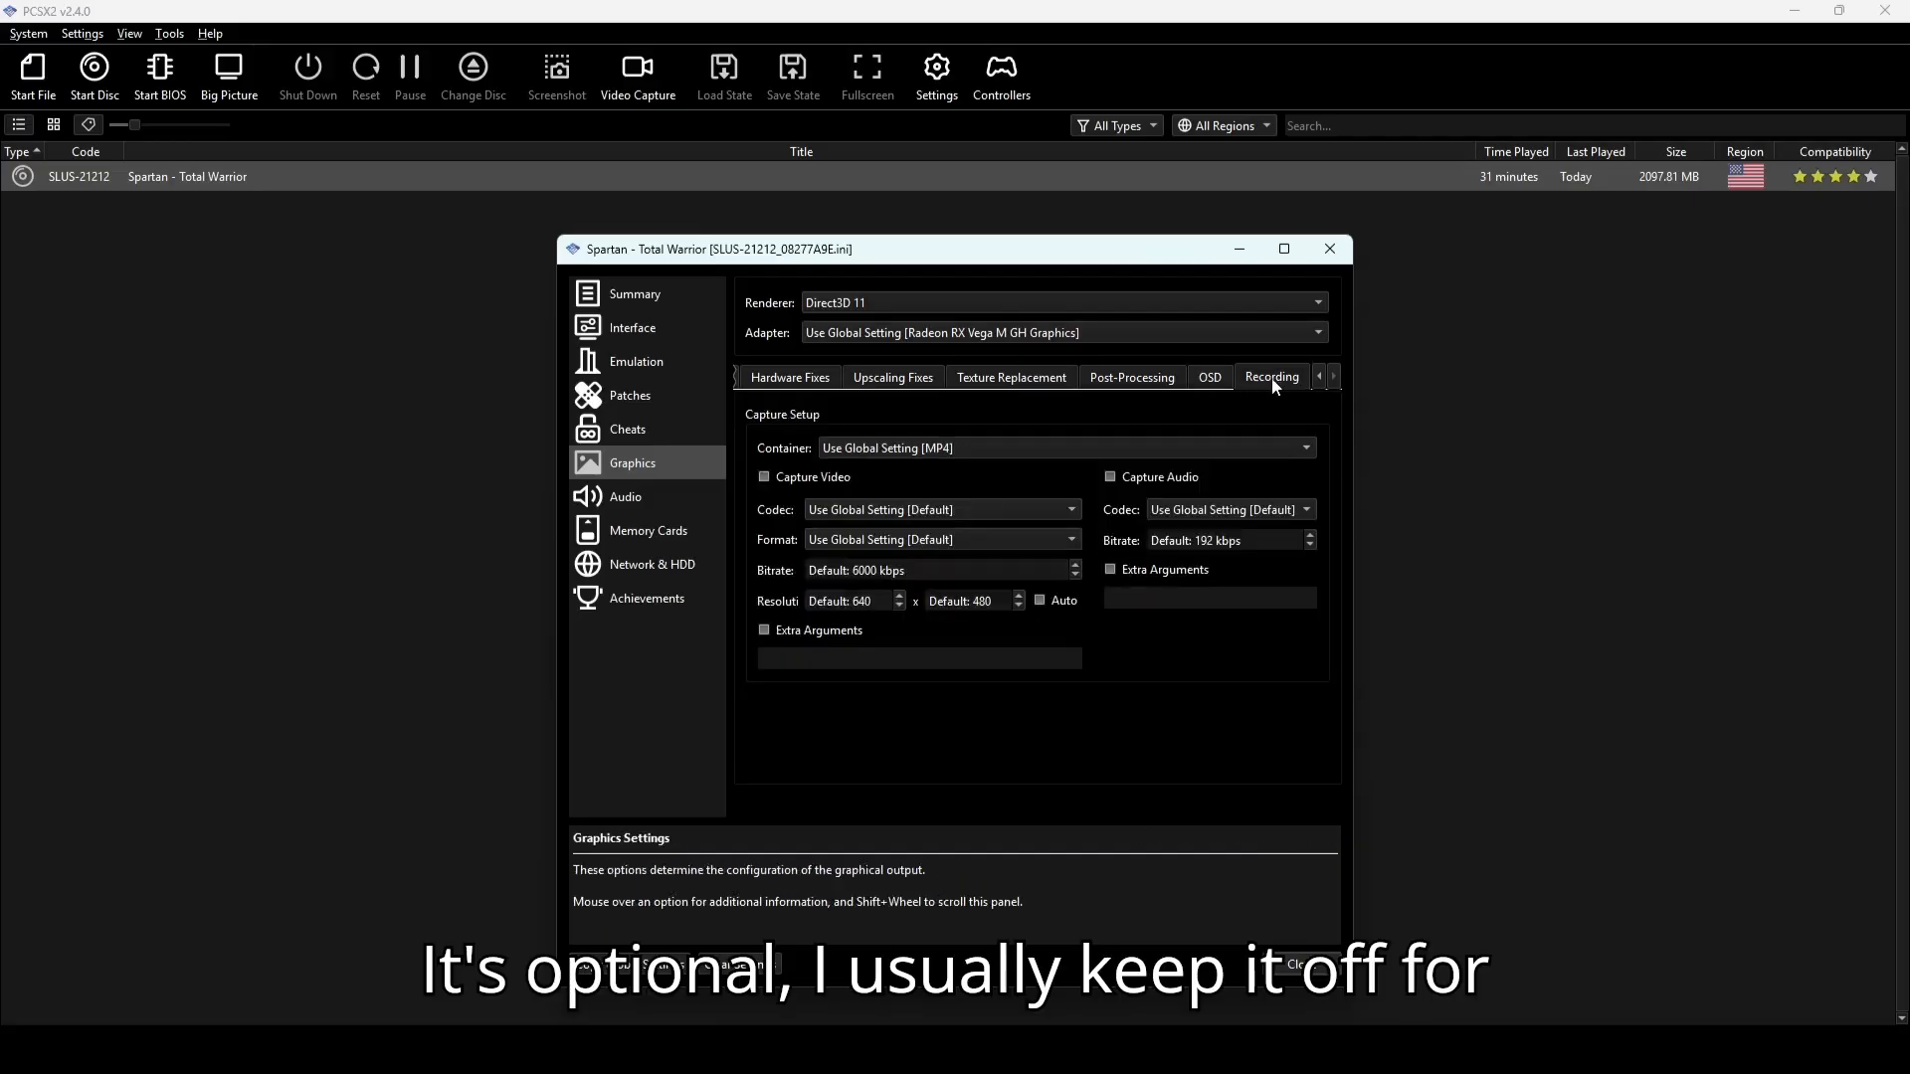
{"action": "left_click", "coordinate": [791, 377]}
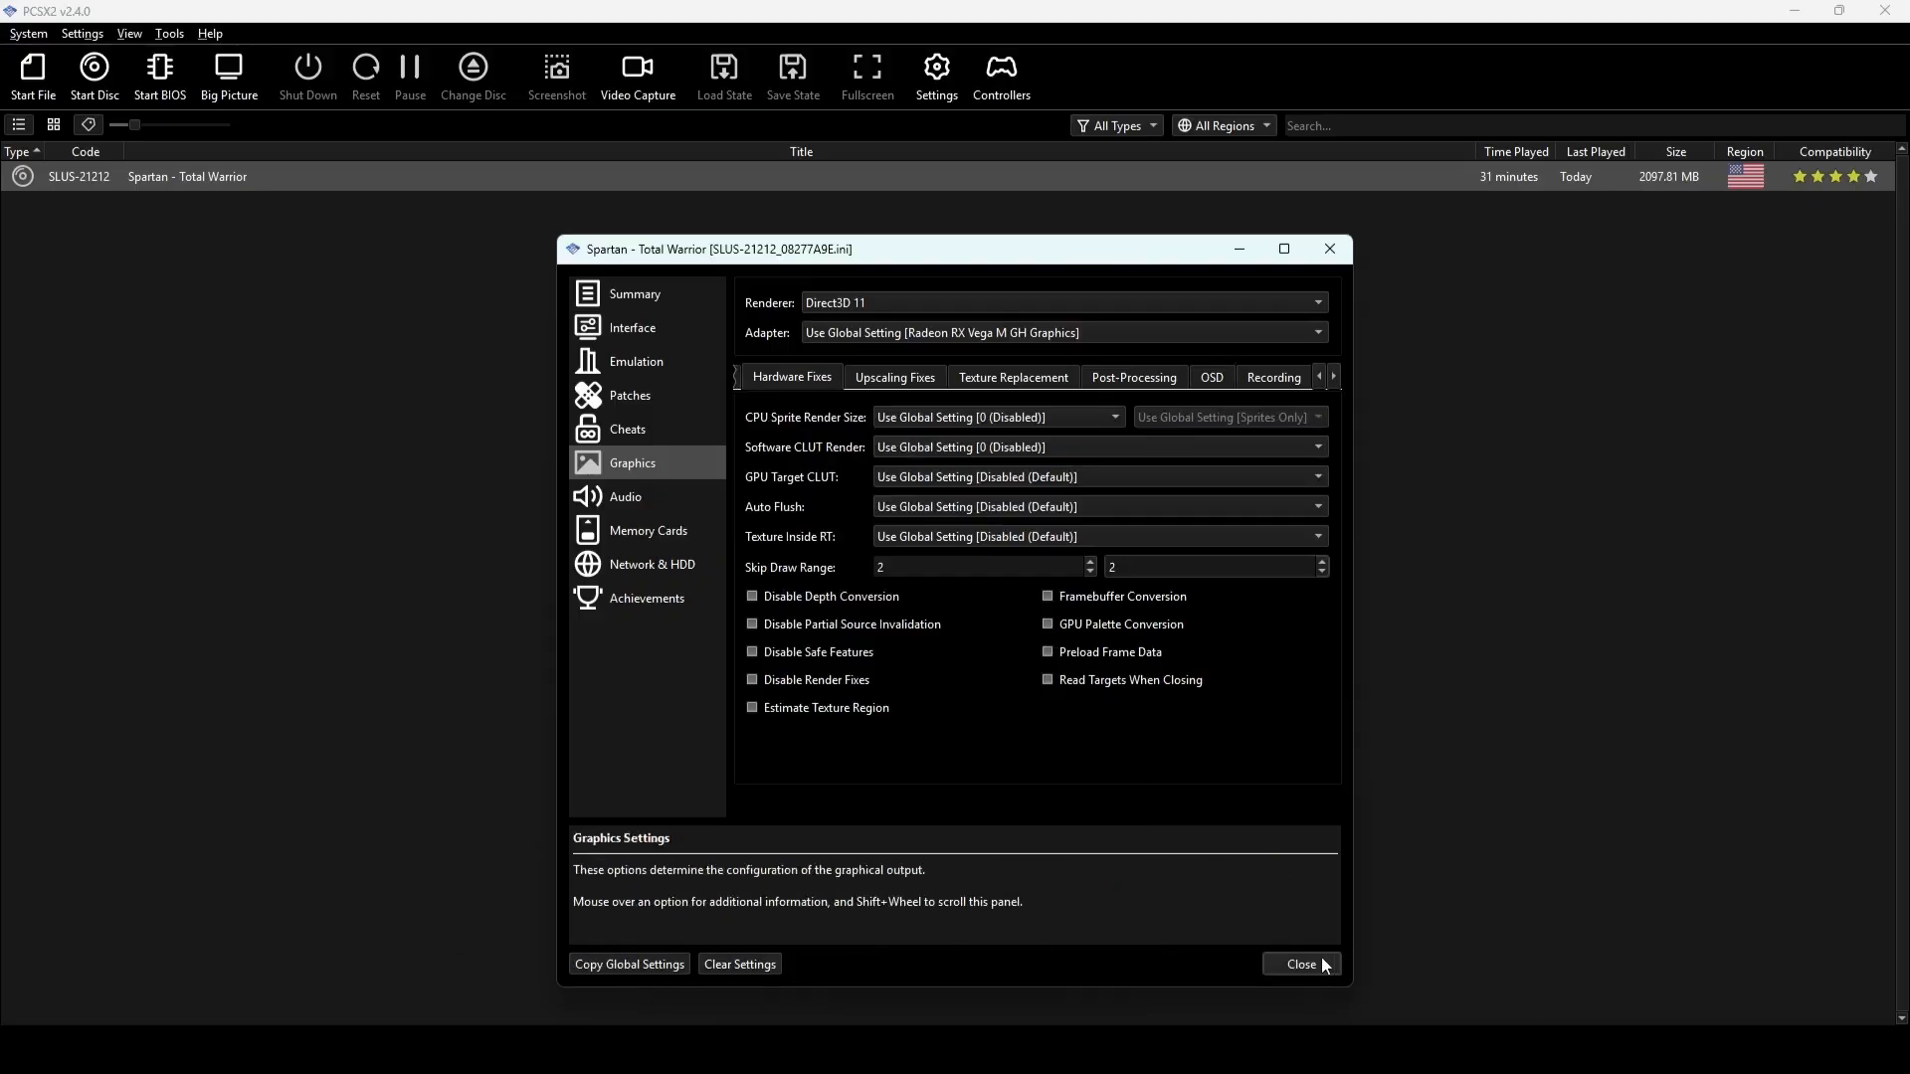
{"action": "left_click", "coordinate": [1301, 964]}
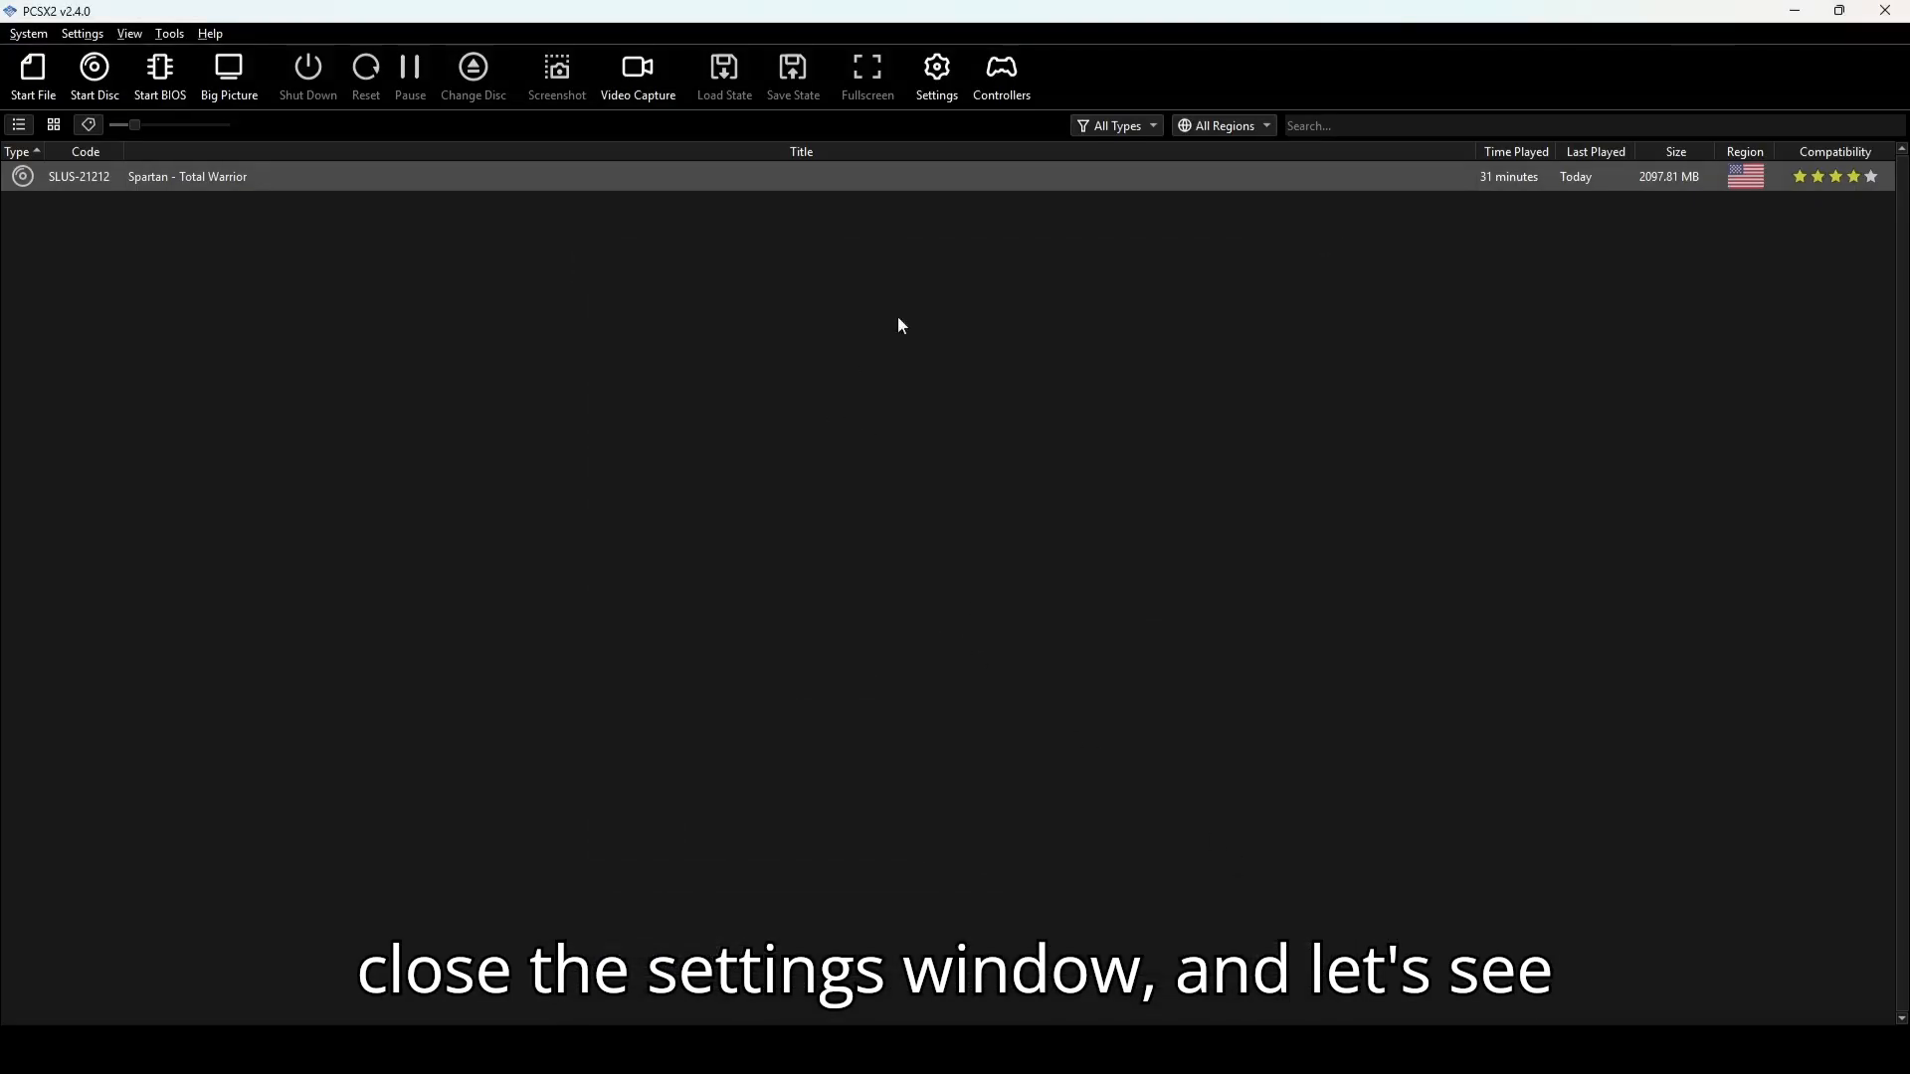